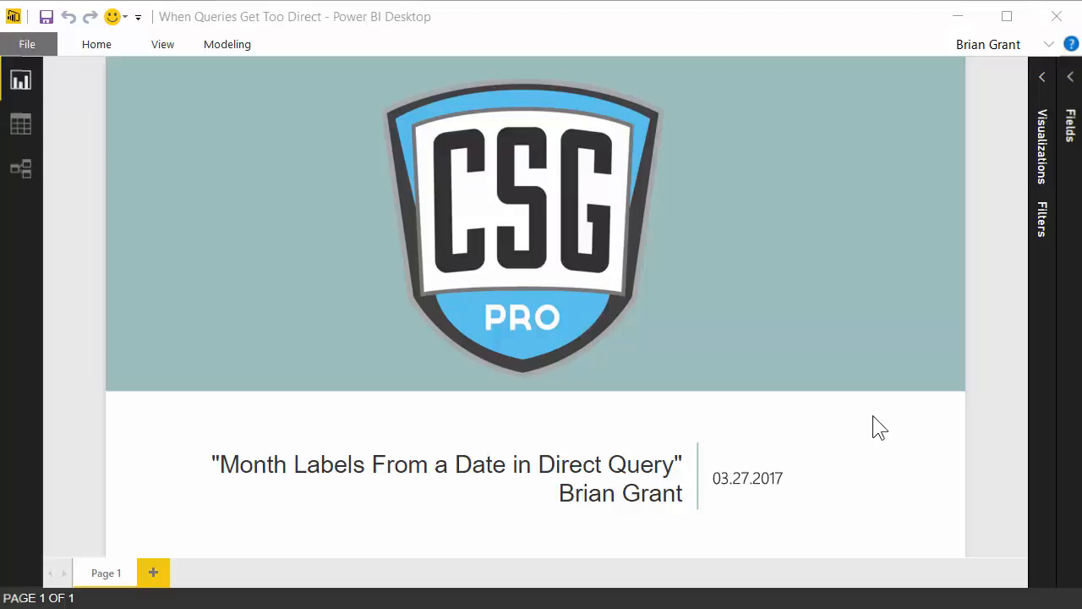
mouse_move(20, 125)
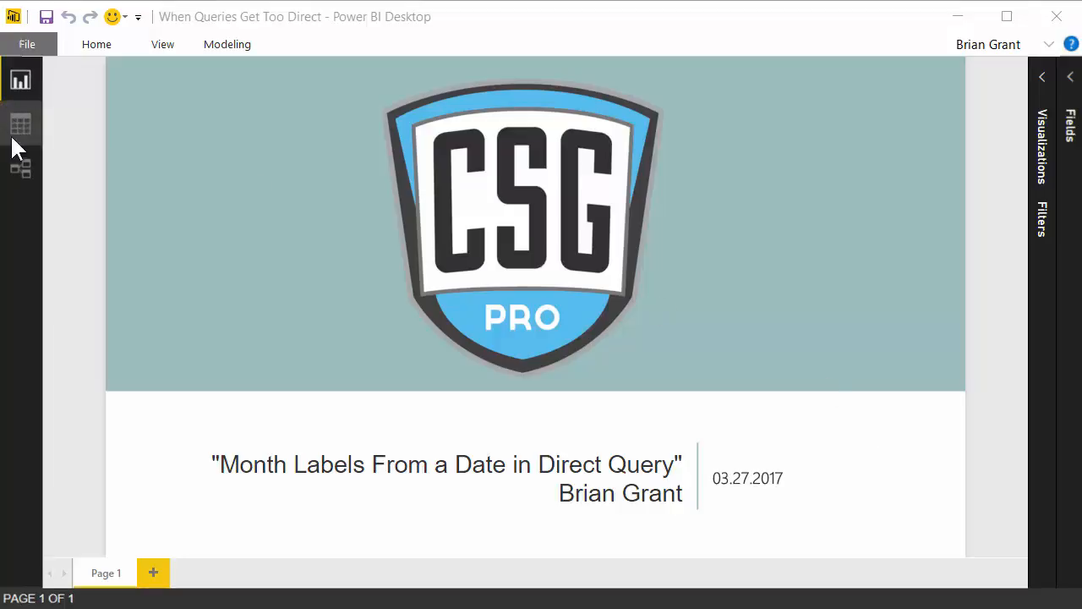
Step: Show the Sales table's date and sales rows in Data view with the Modeling ribbon active
click(447, 477)
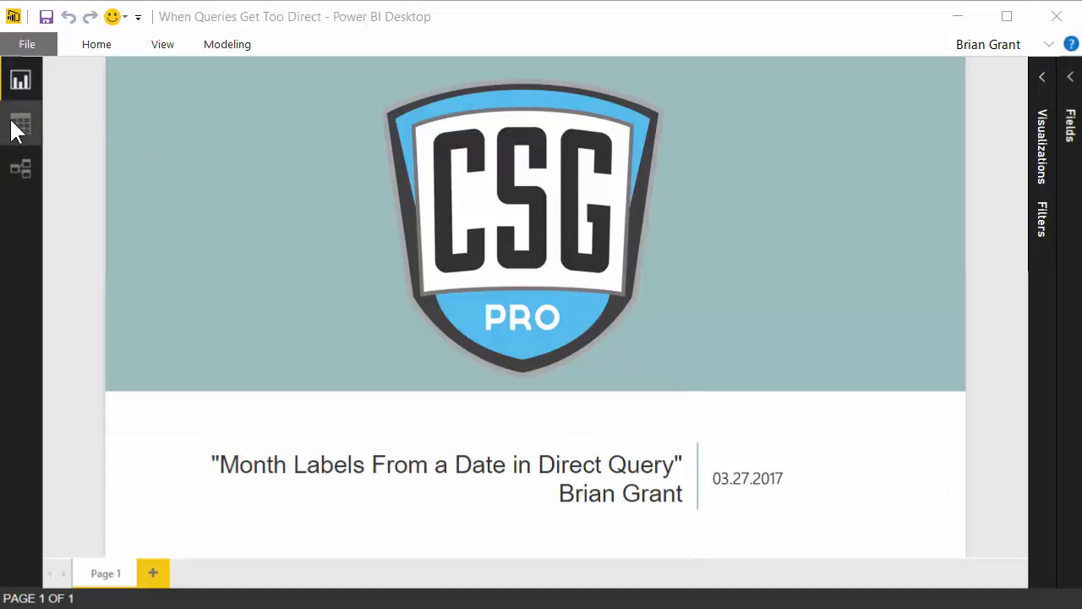
mouse_move(24, 155)
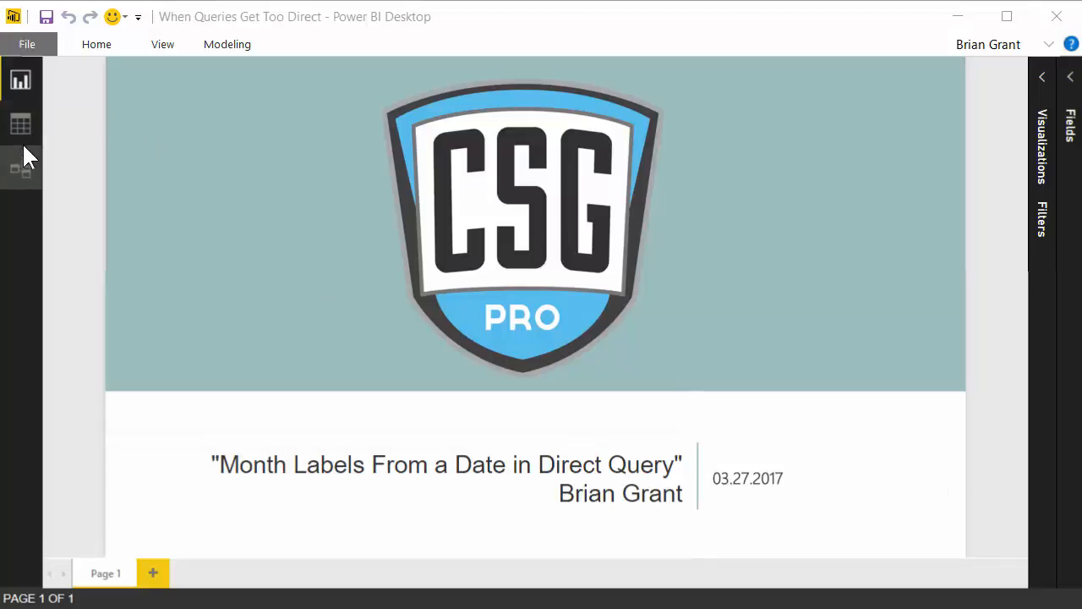
click(20, 125)
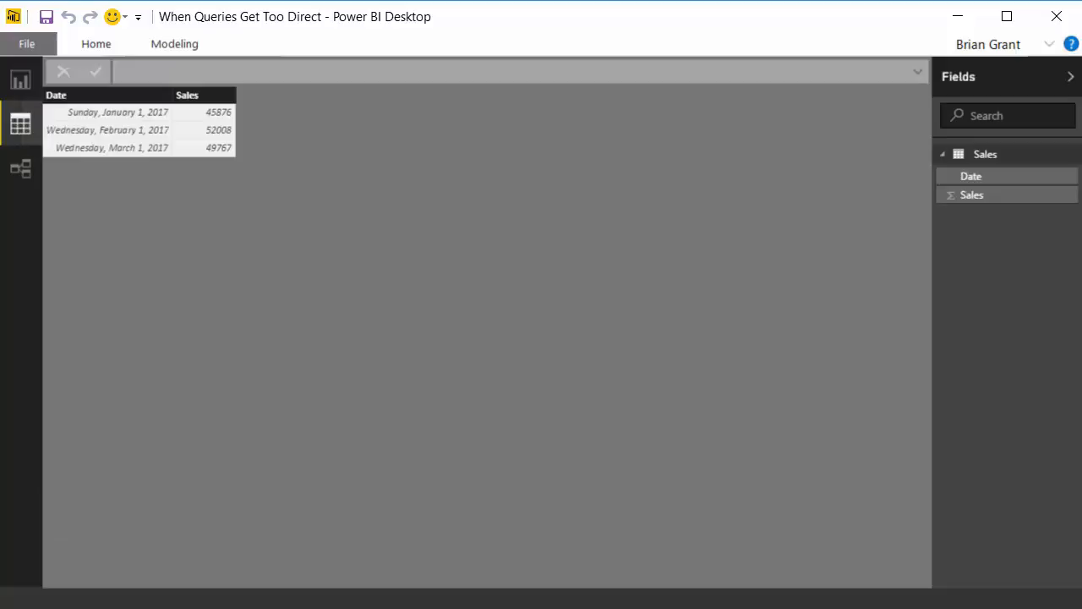
click(174, 44)
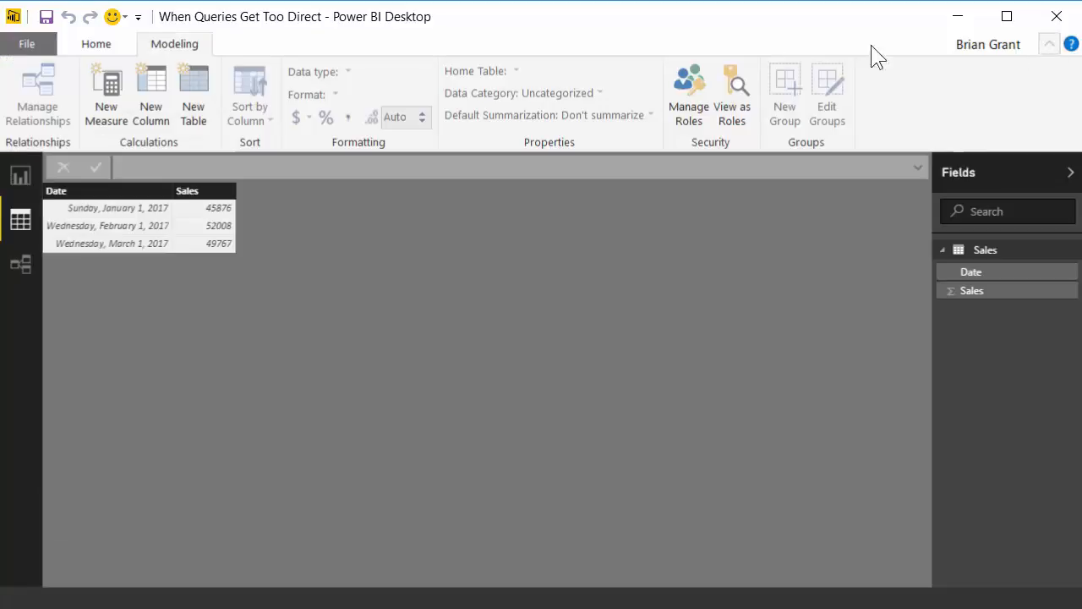
mouse_move(318, 182)
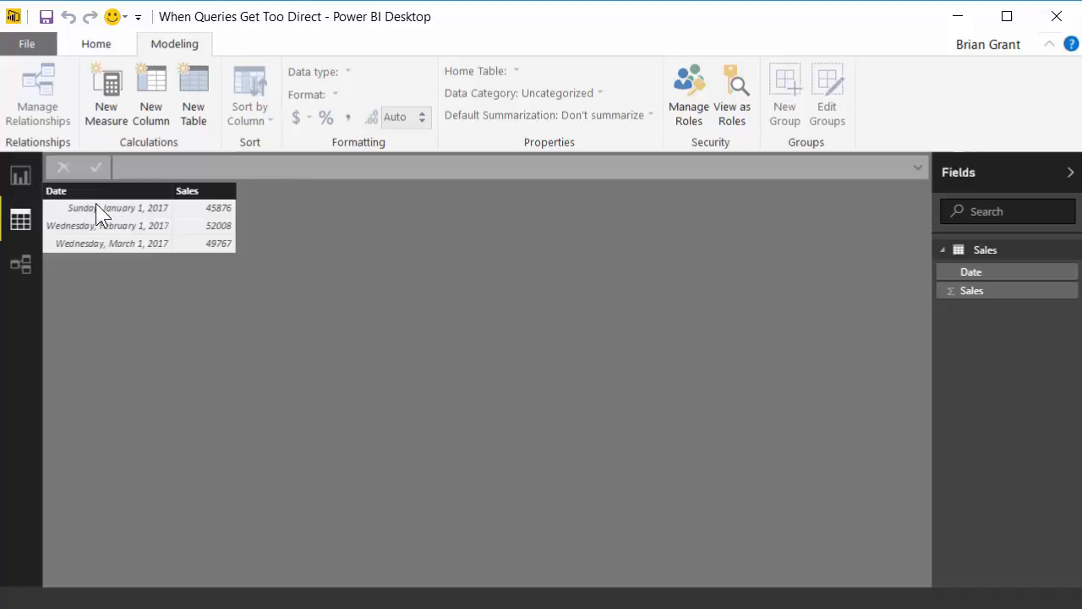
mouse_move(122, 226)
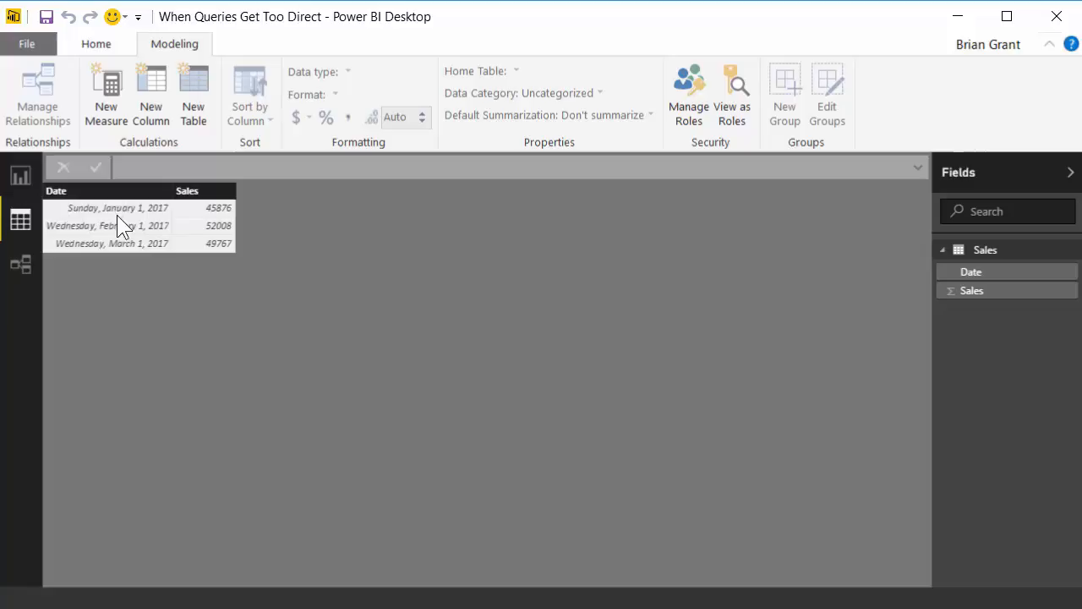
mouse_move(117, 262)
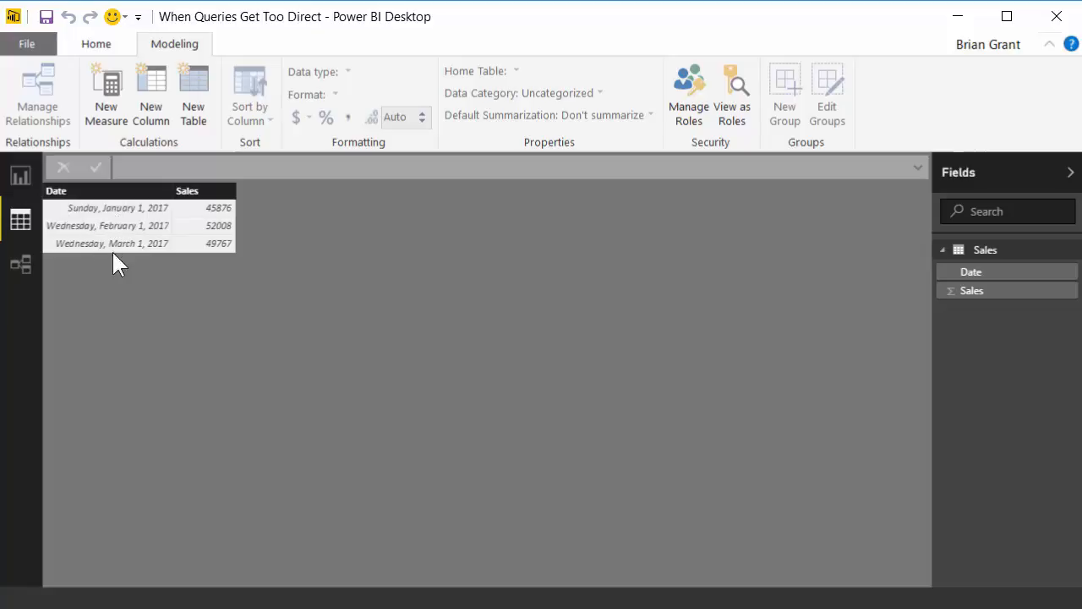
mouse_move(216, 279)
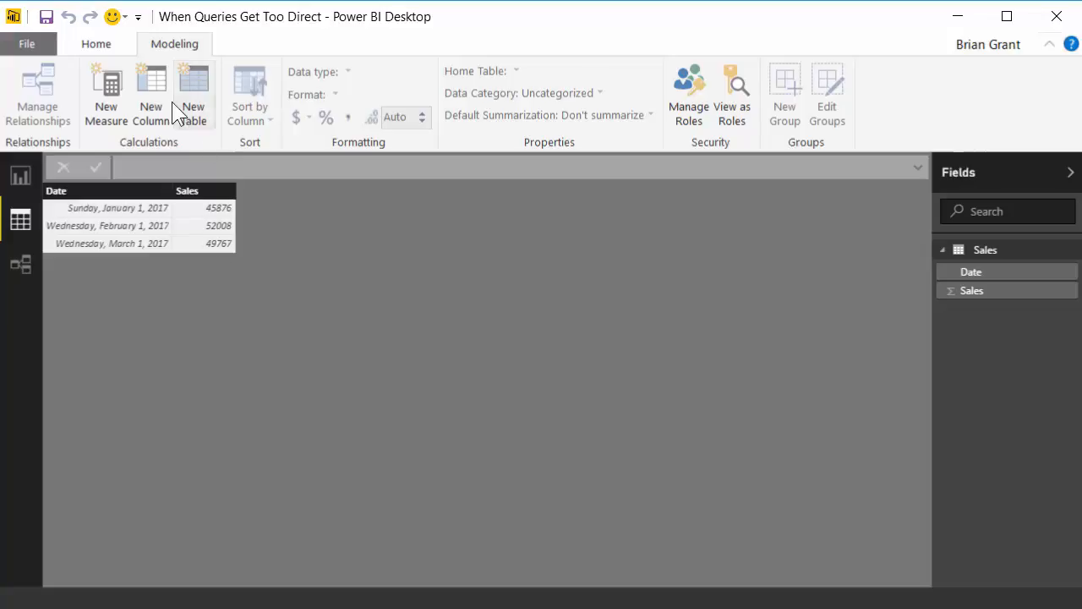
Step: Create a Month Label column in Sales with the formula FORMAT([Date], "mmm")
click(152, 93)
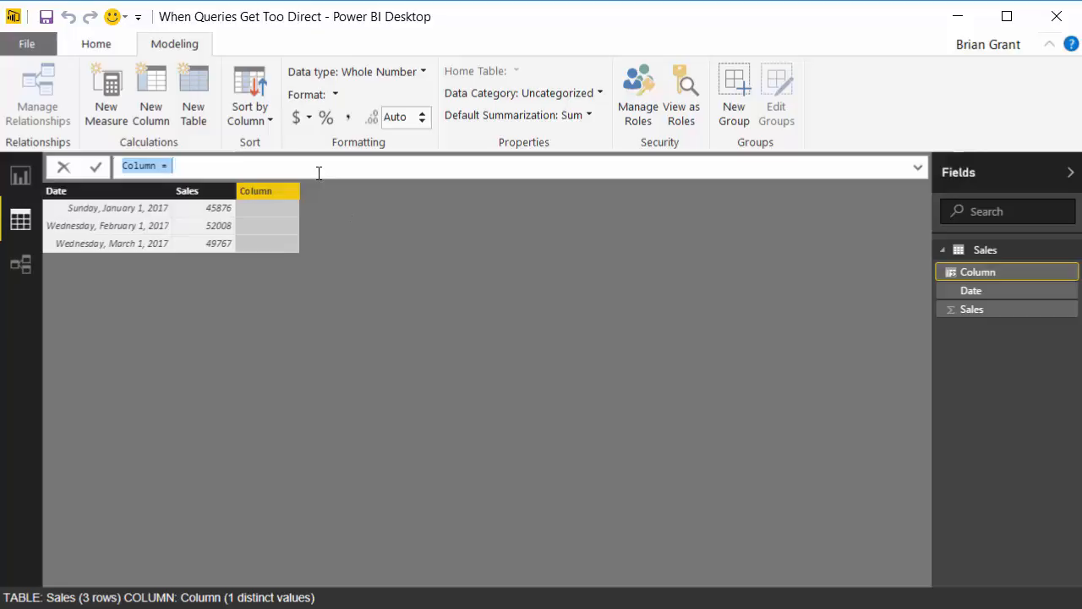
text(Month Labe)
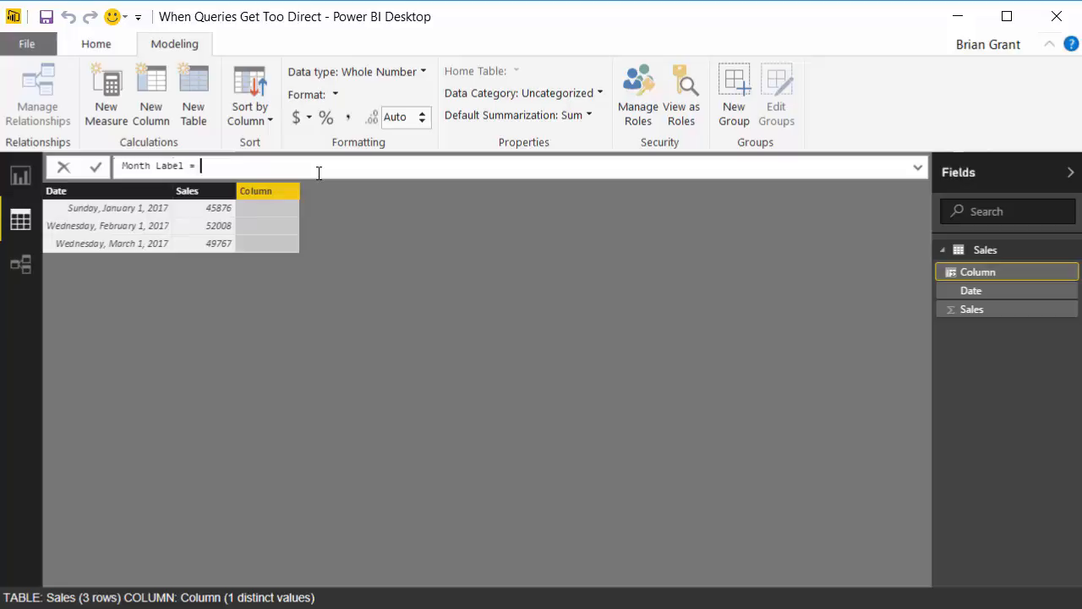
text(F)
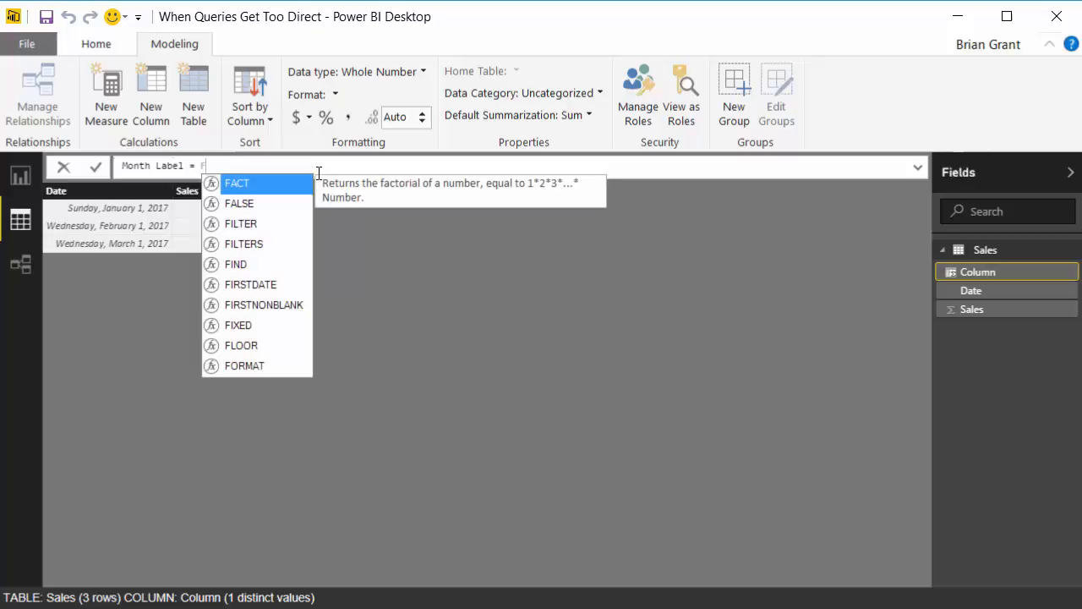
text(FORMAT()
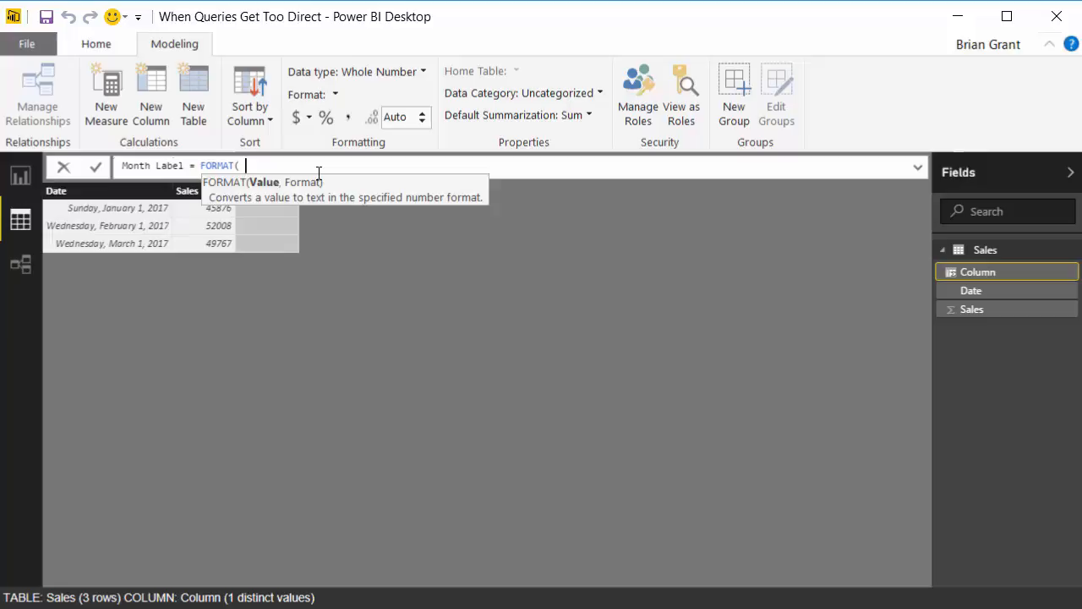
text([)
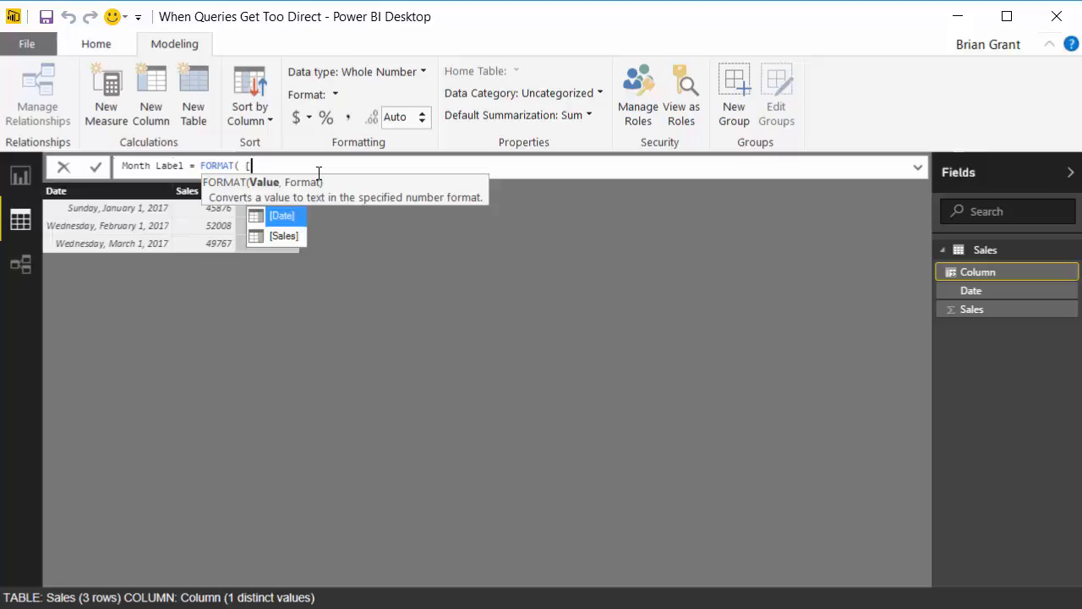
click(280, 217)
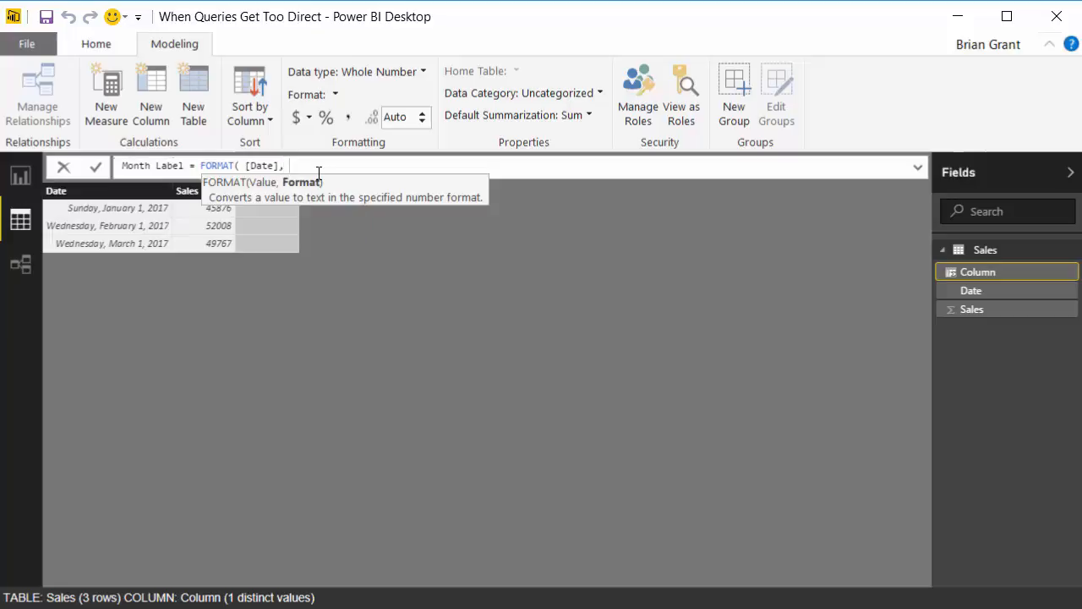
text(")
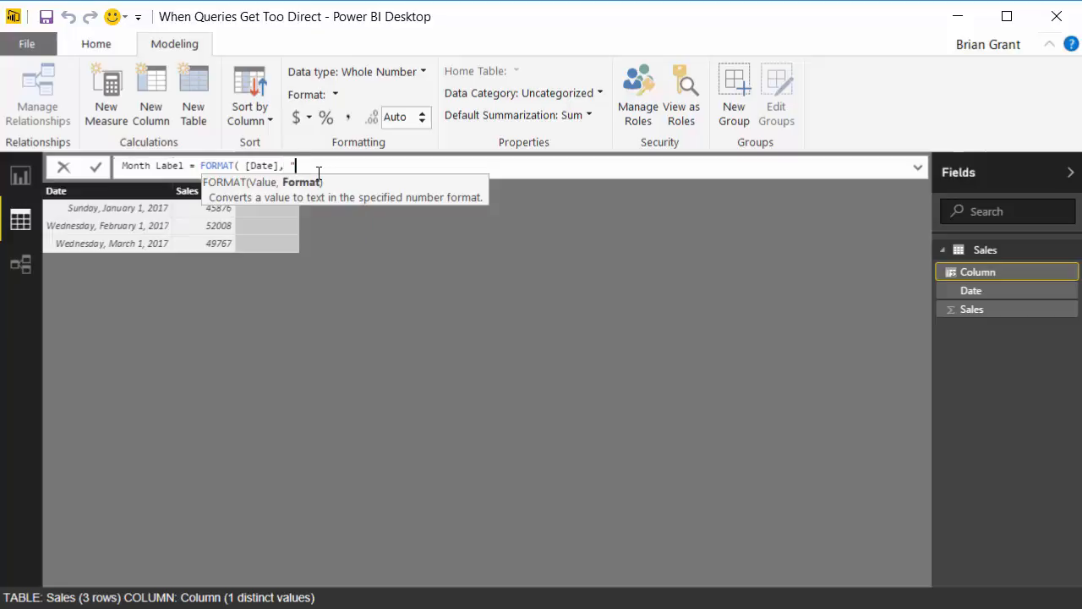
text(m)
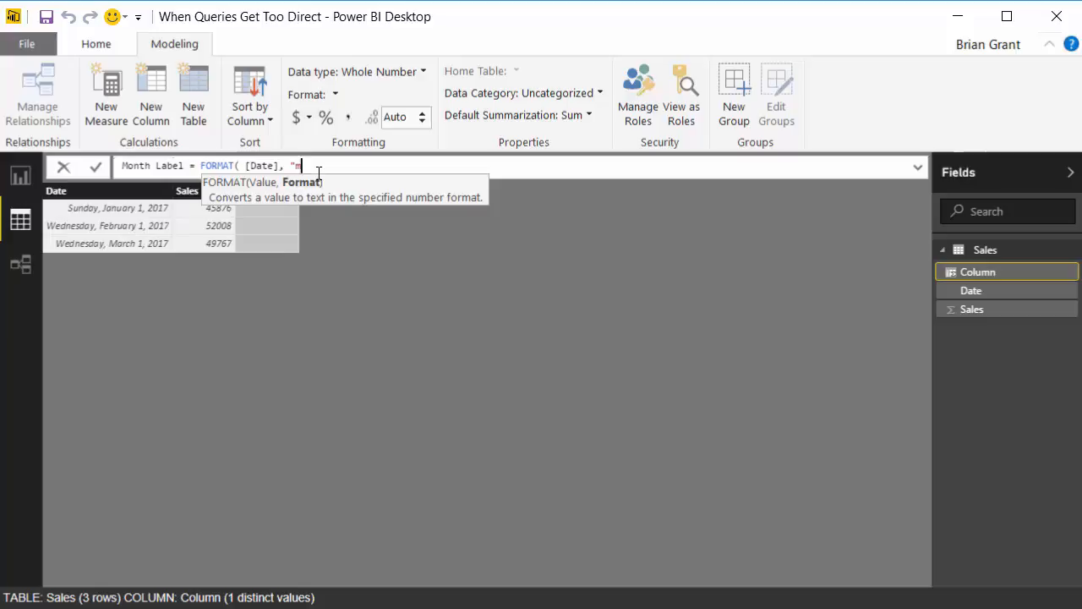
text(mmm)
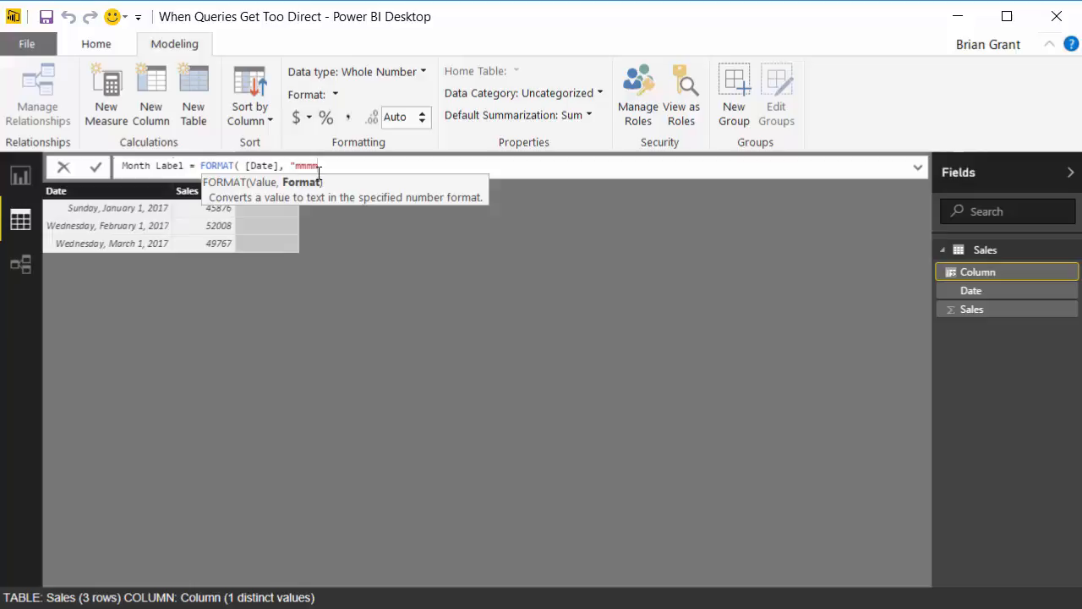
text(" ))
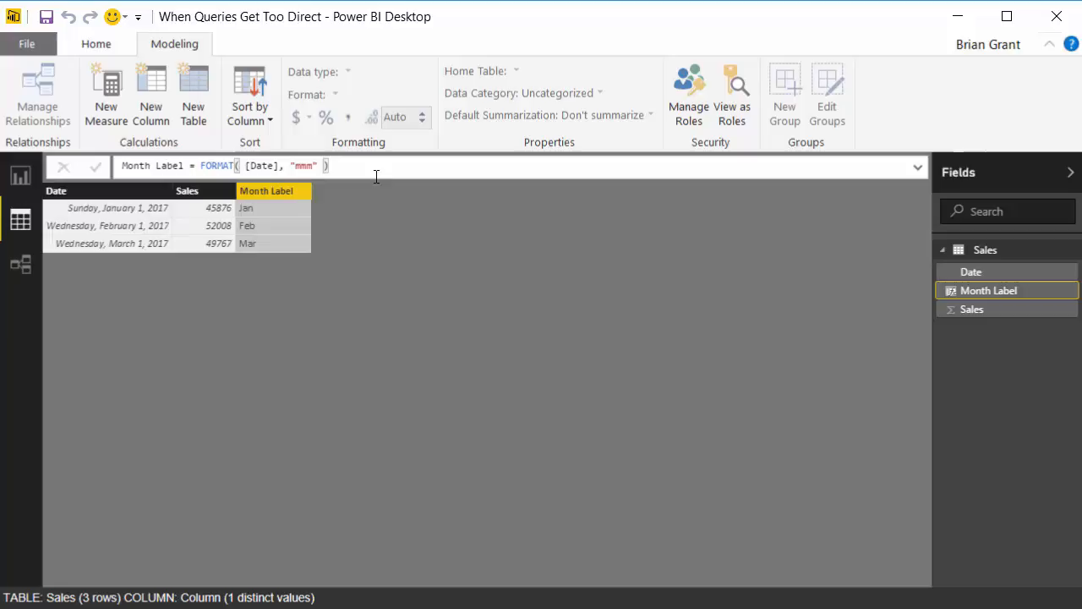
mouse_move(967, 342)
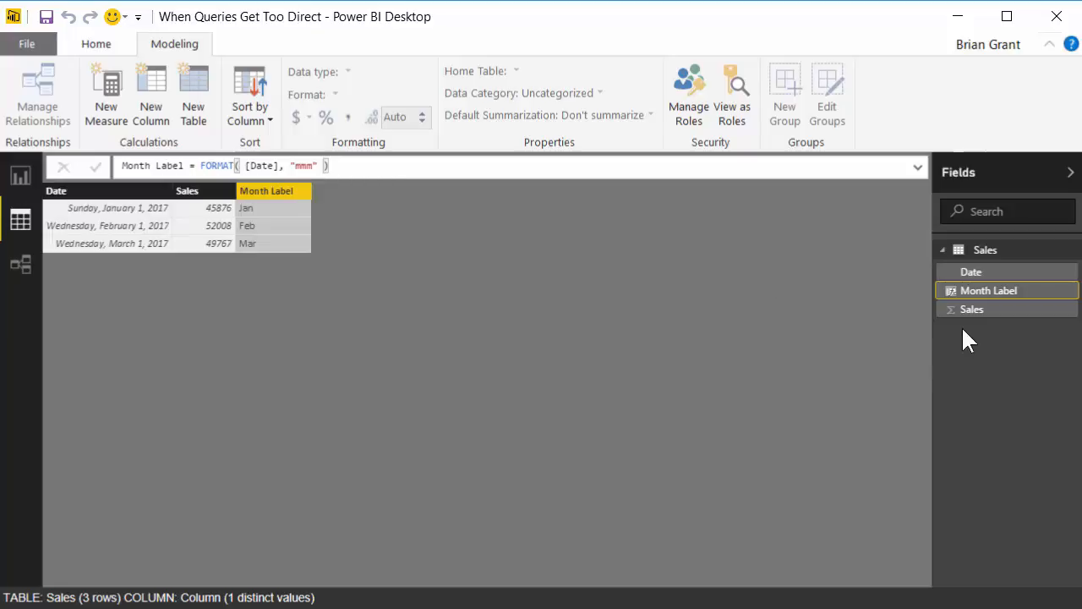
mouse_move(988, 291)
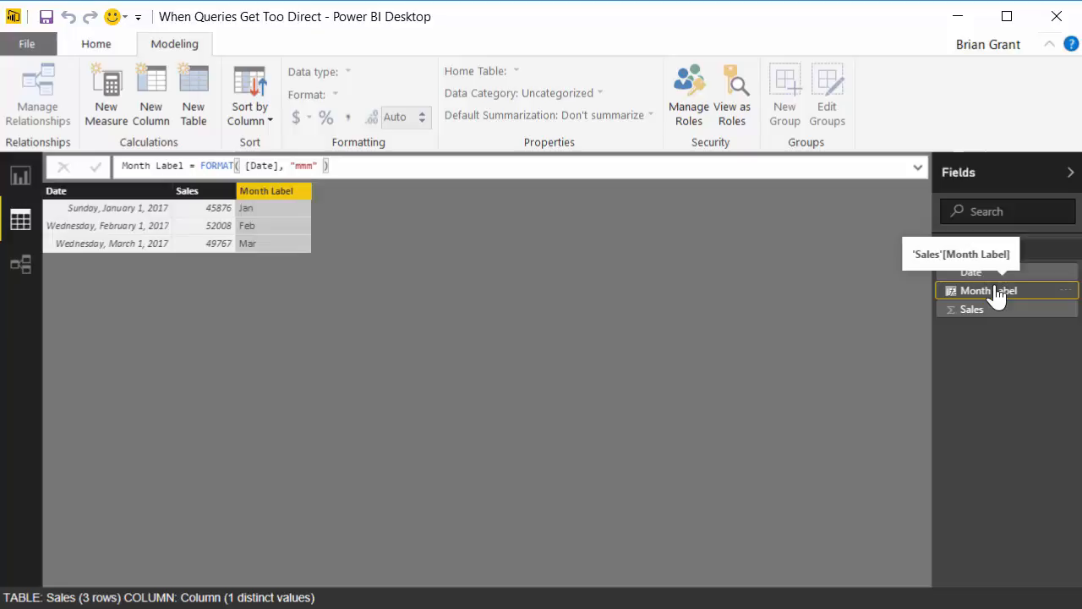
Step: Delete the Month Label column from the Sales table via the Fields pane
right_click(988, 291)
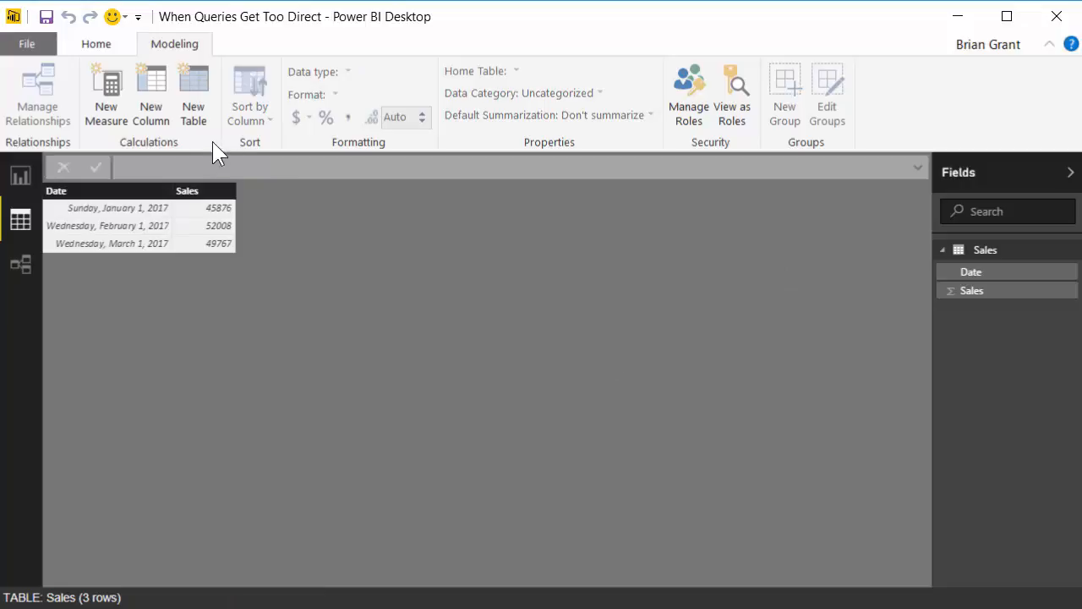
mouse_move(163, 135)
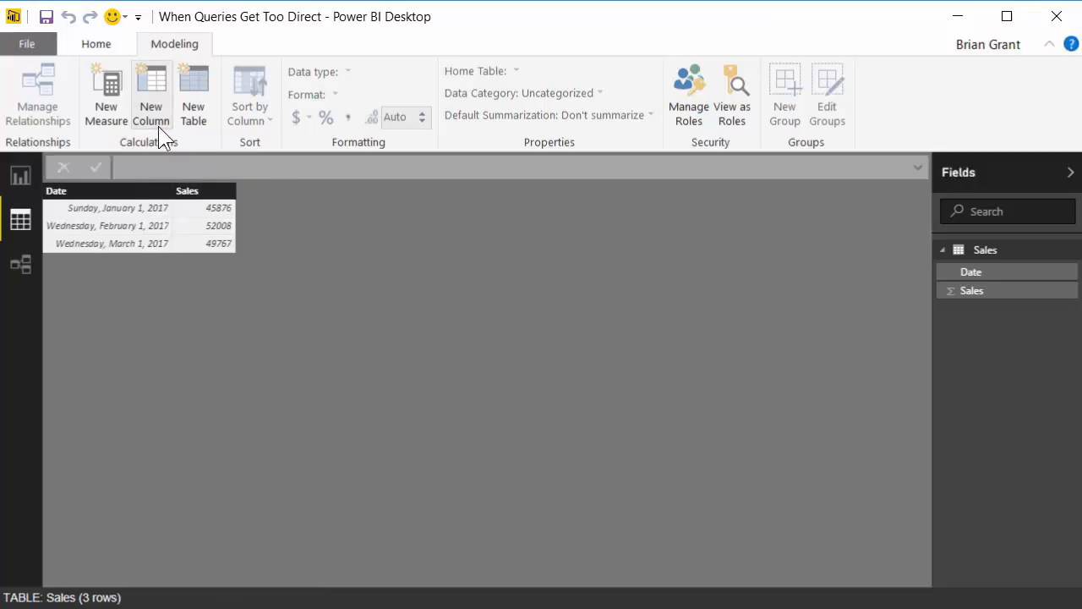
Step: Create a Month Num column in Sales with the formula MONTH([Date])
click(150, 93)
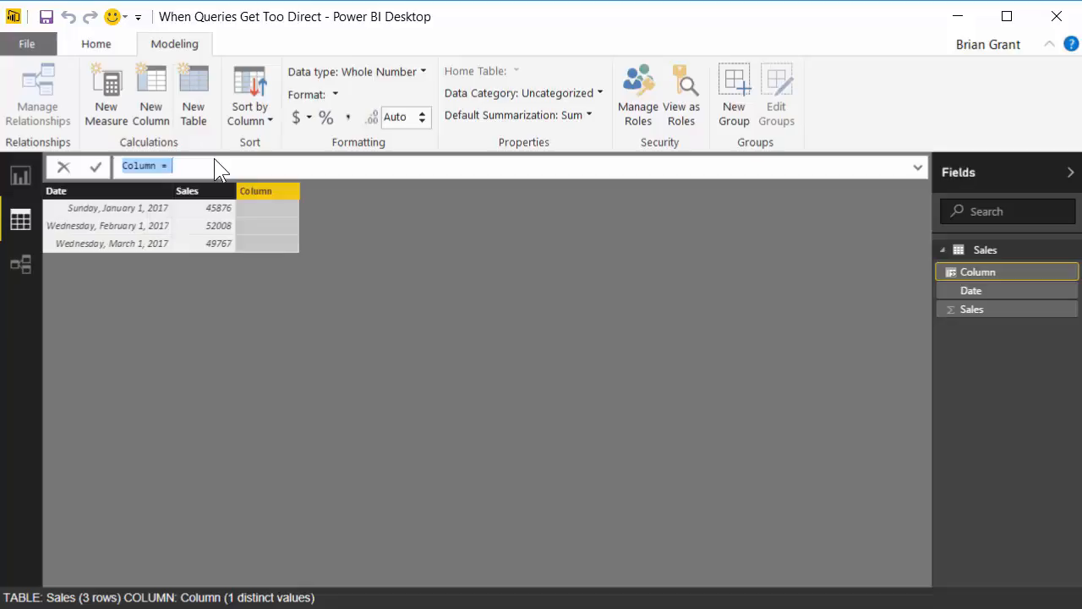
text(Month)
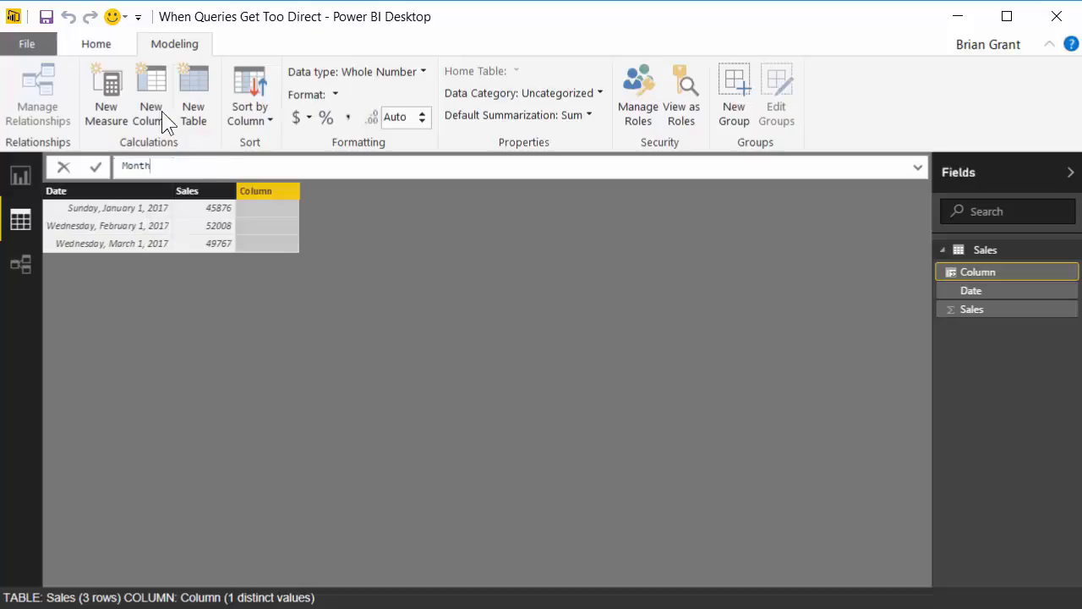
text(=)
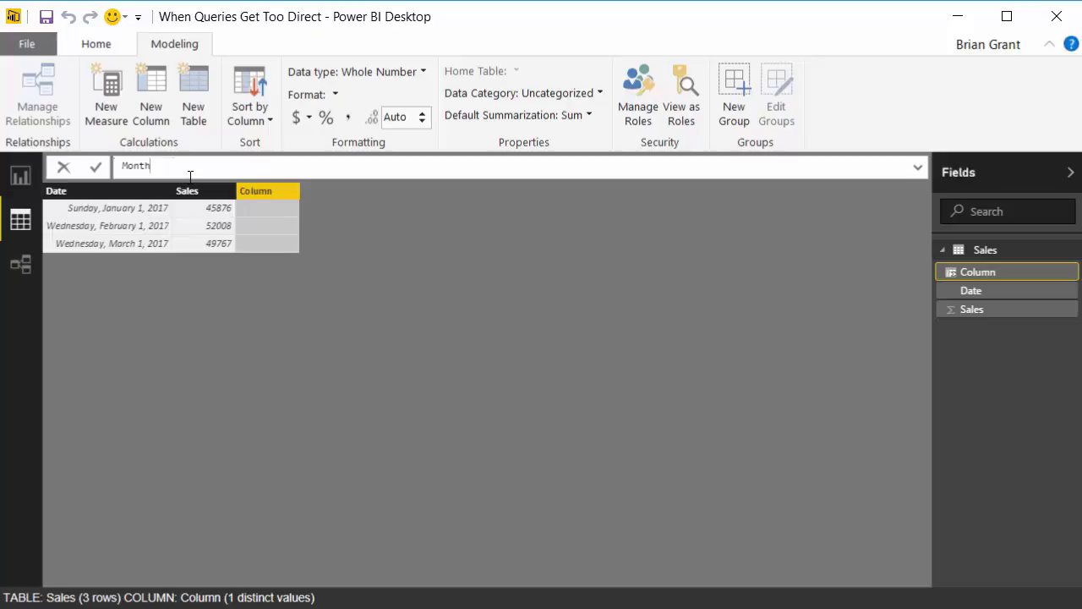
text(Num =)
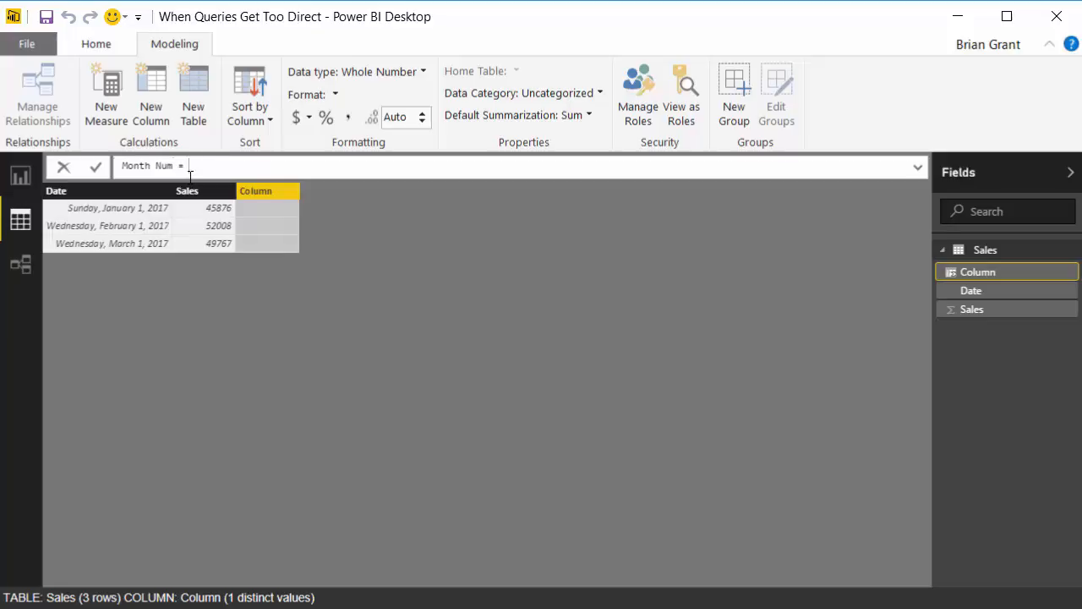
text(MONTH()
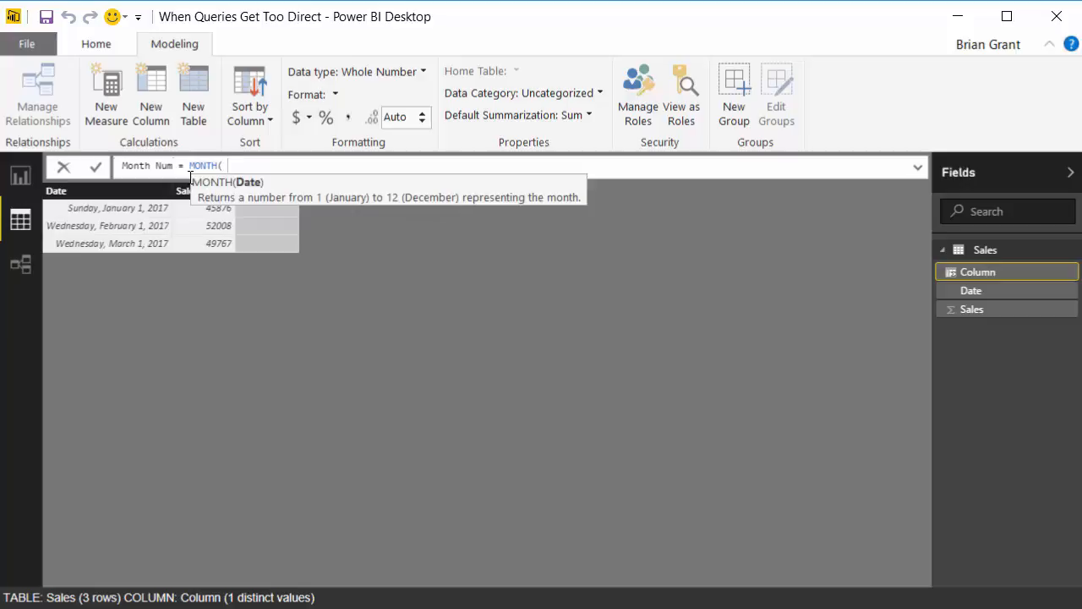
text([)
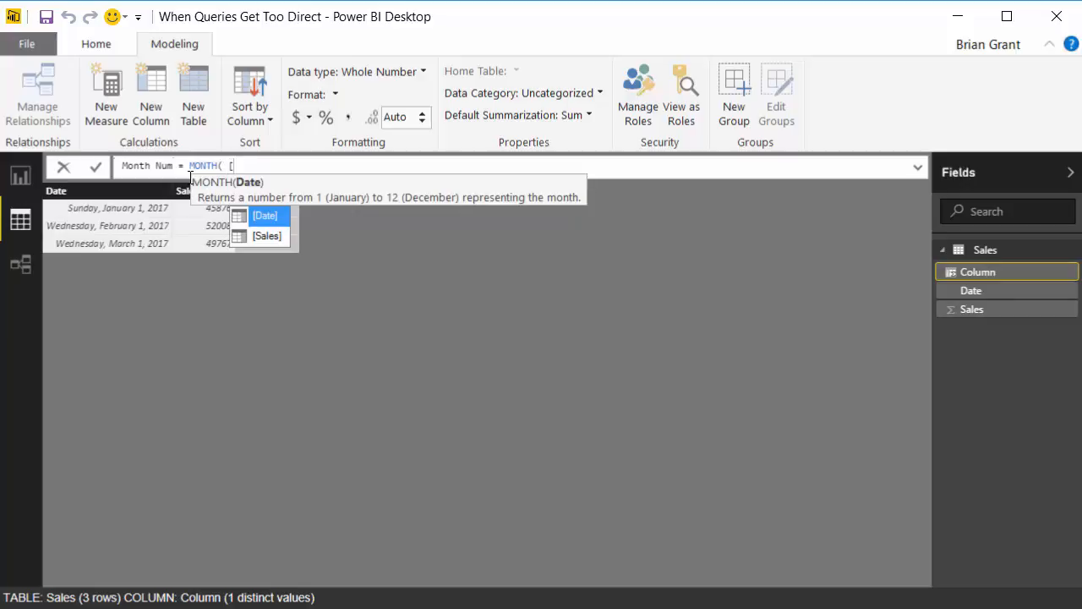
mouse_move(270, 220)
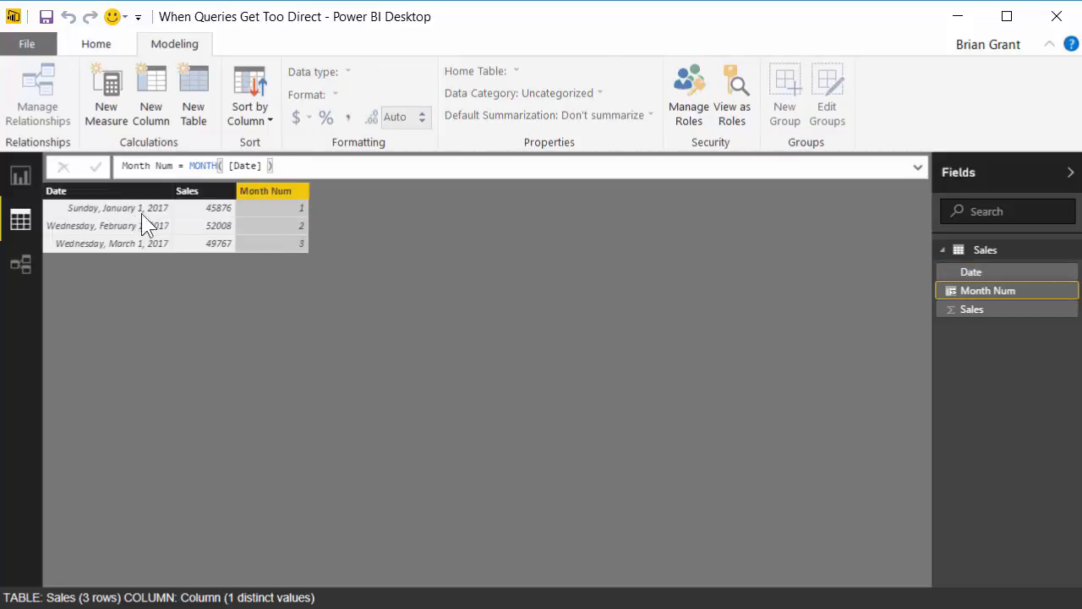
mouse_move(314, 262)
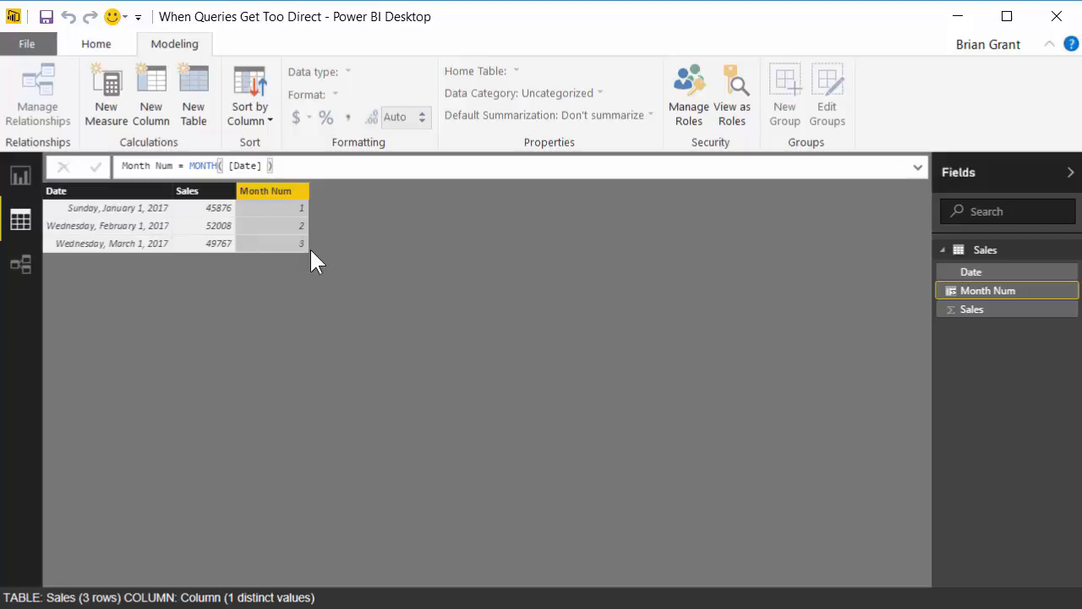
mouse_move(257, 247)
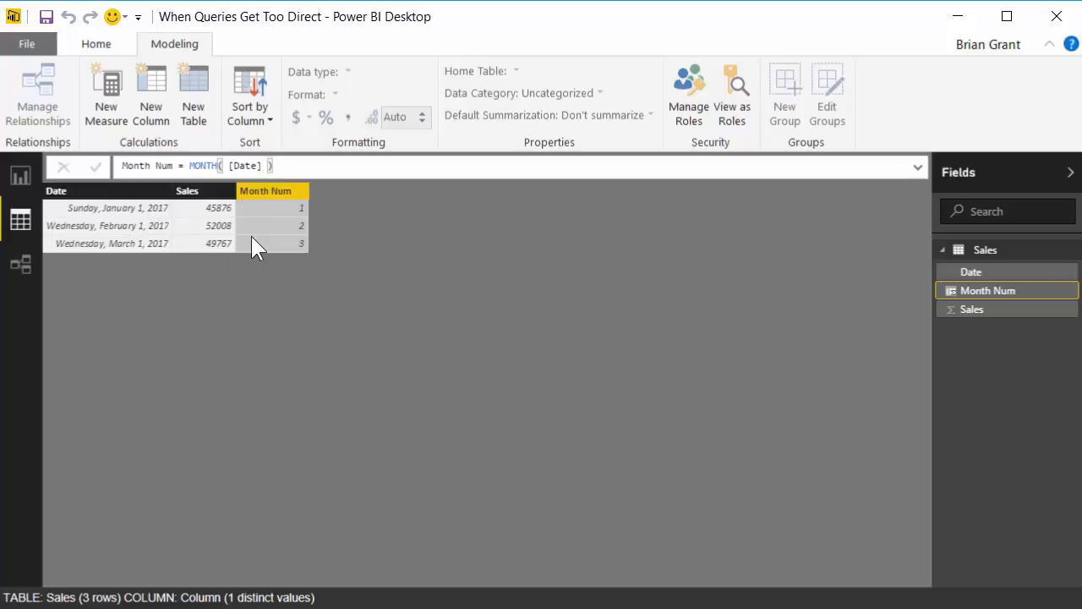
mouse_move(150, 88)
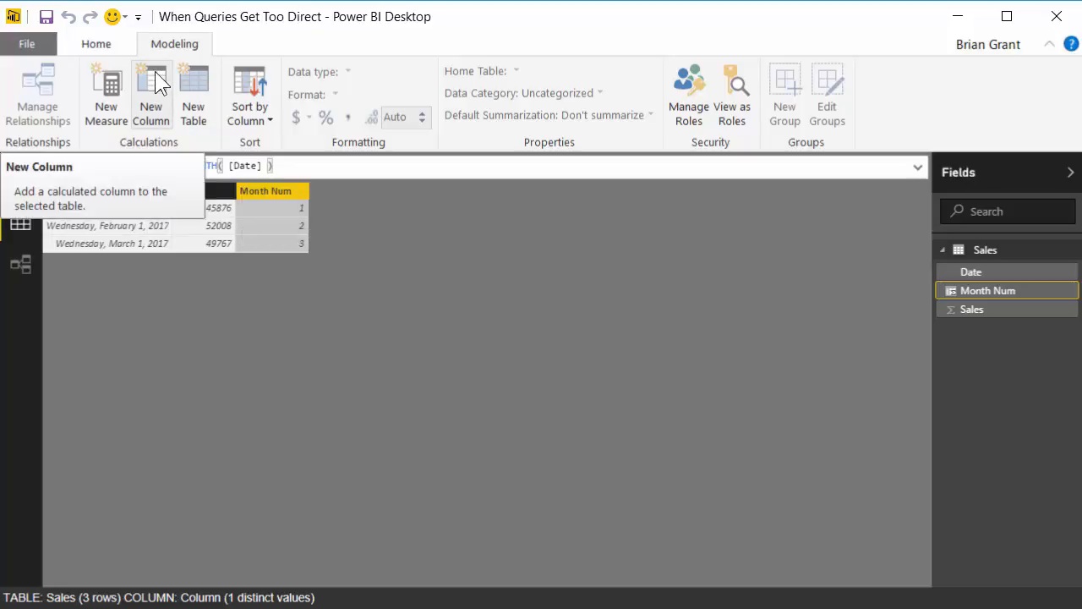
mouse_move(160, 93)
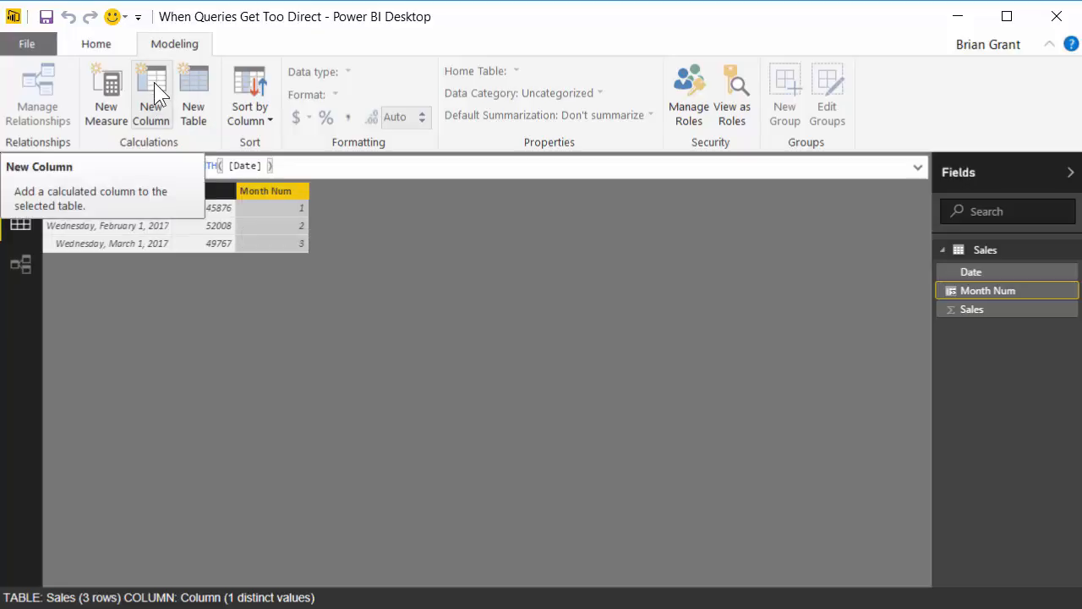
Step: Start a new Month Label column whose formula reads MID( "", , 3 )
click(150, 93)
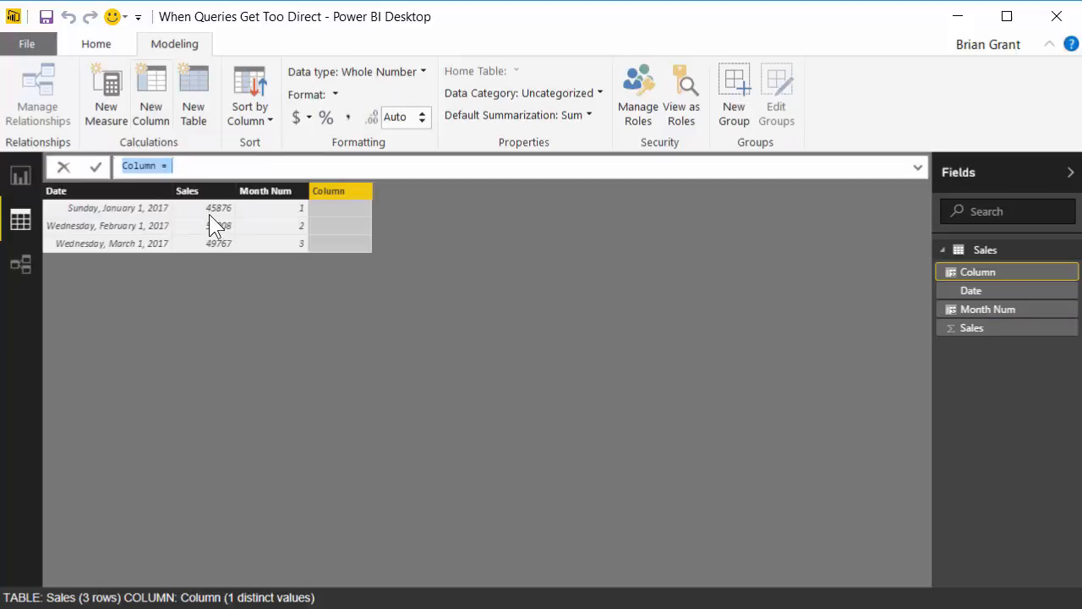
text(Month Label)
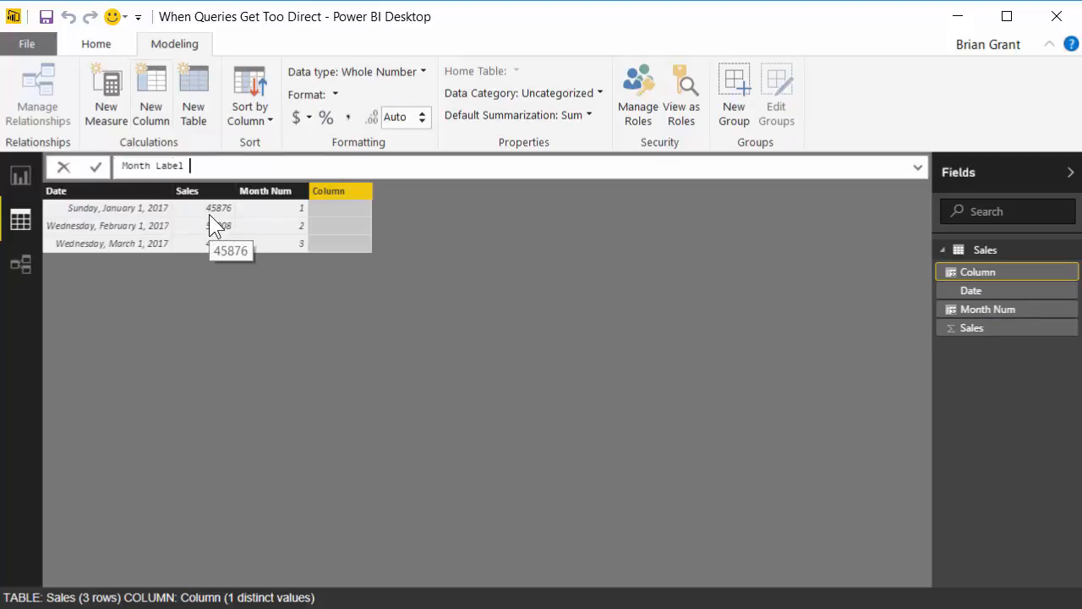
text(=)
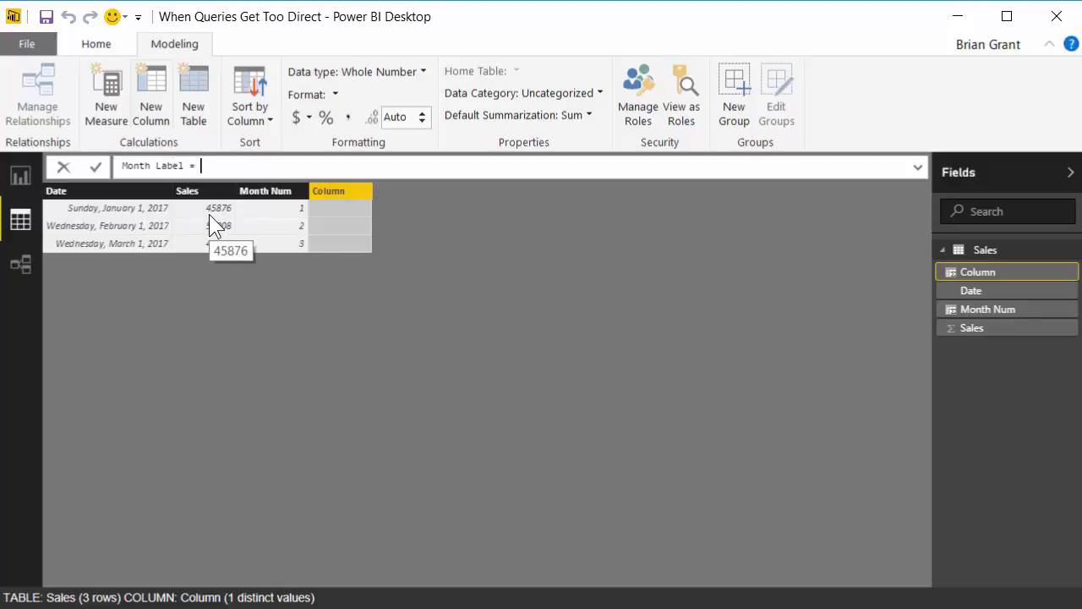
text(MID( ")
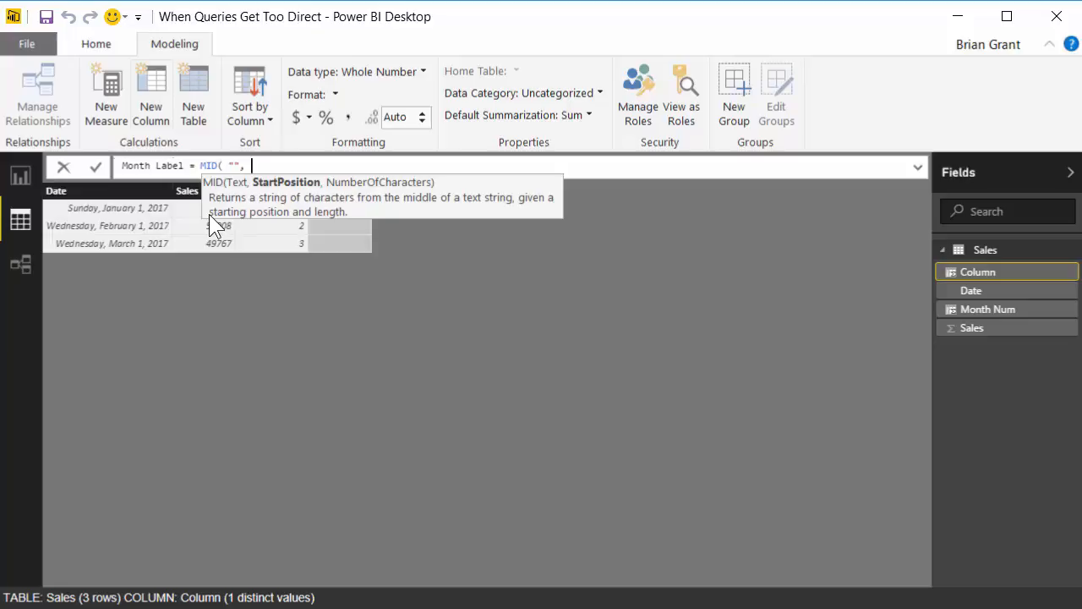
text(,)
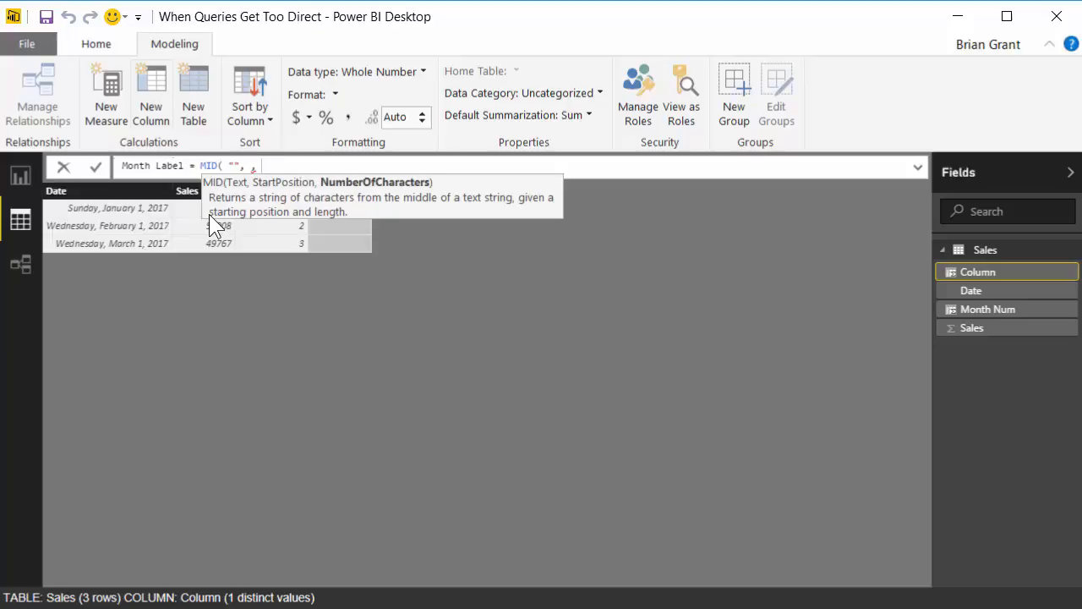
text(3)
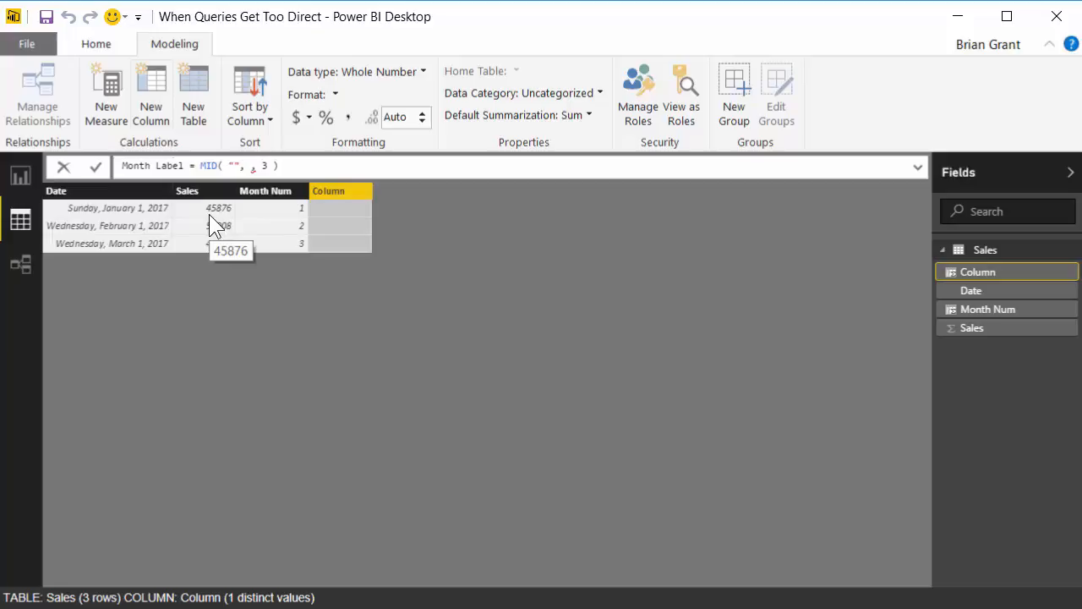
Step: Fill MID's text argument with the padded month string "xxJanFebMar…NovDec"
text(xxJanFebMarApr)
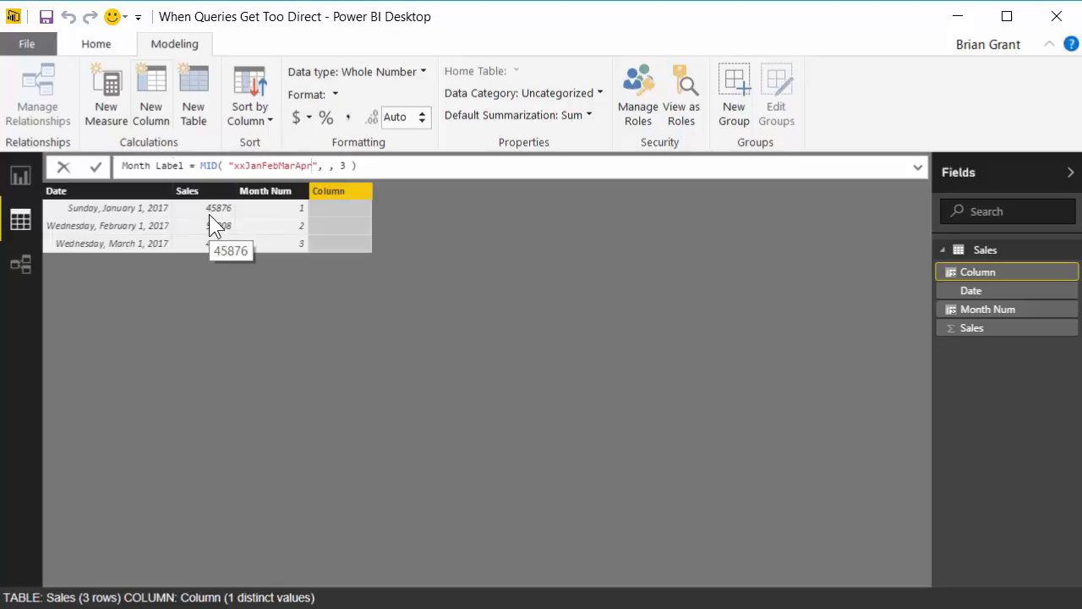
text(MayJun)
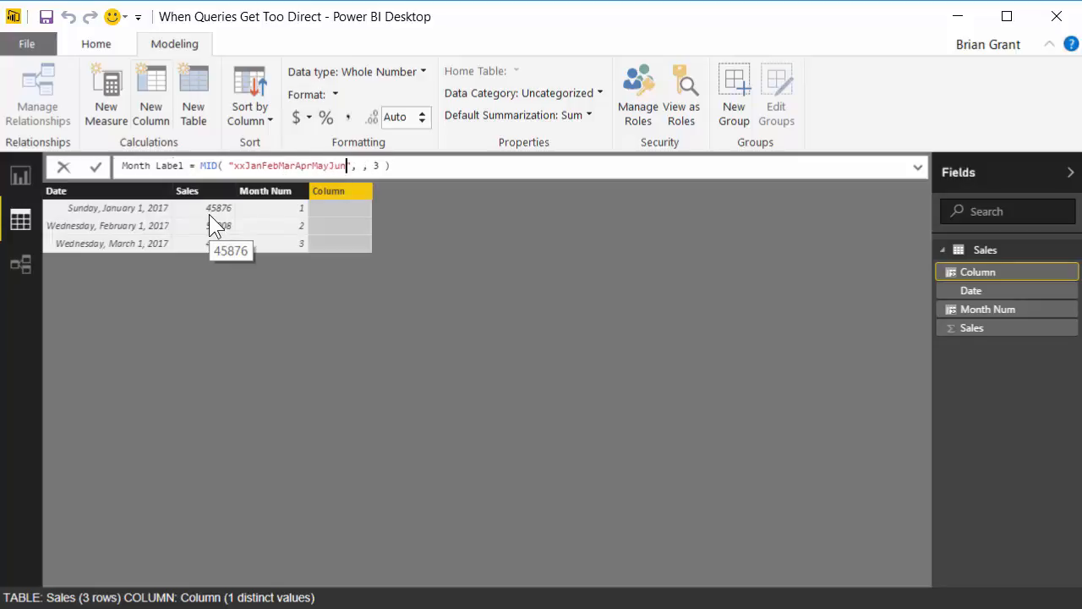
text(JulAug)
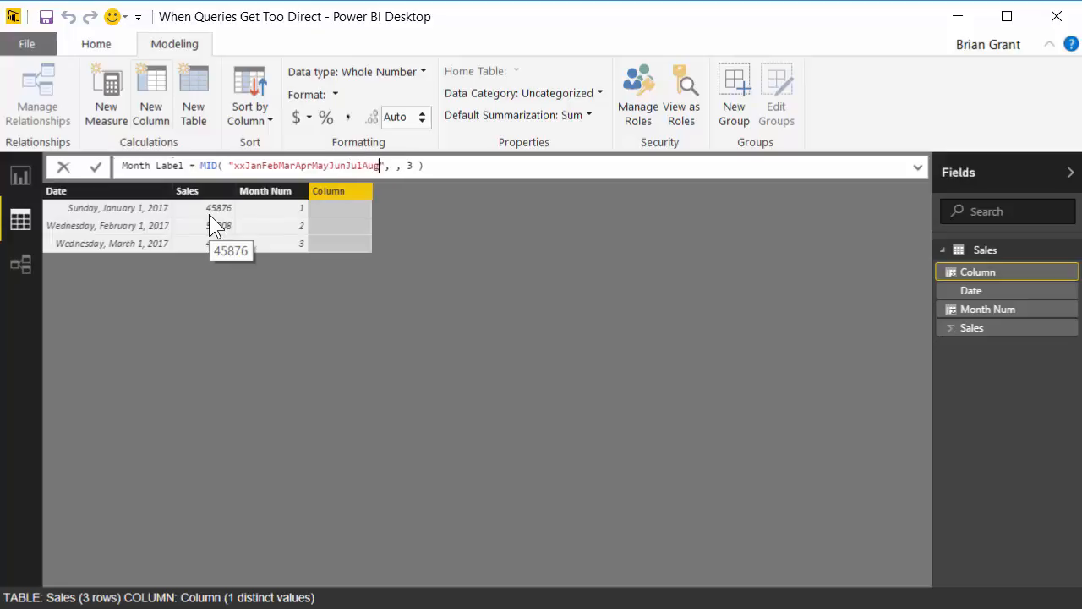
text(SepNo)
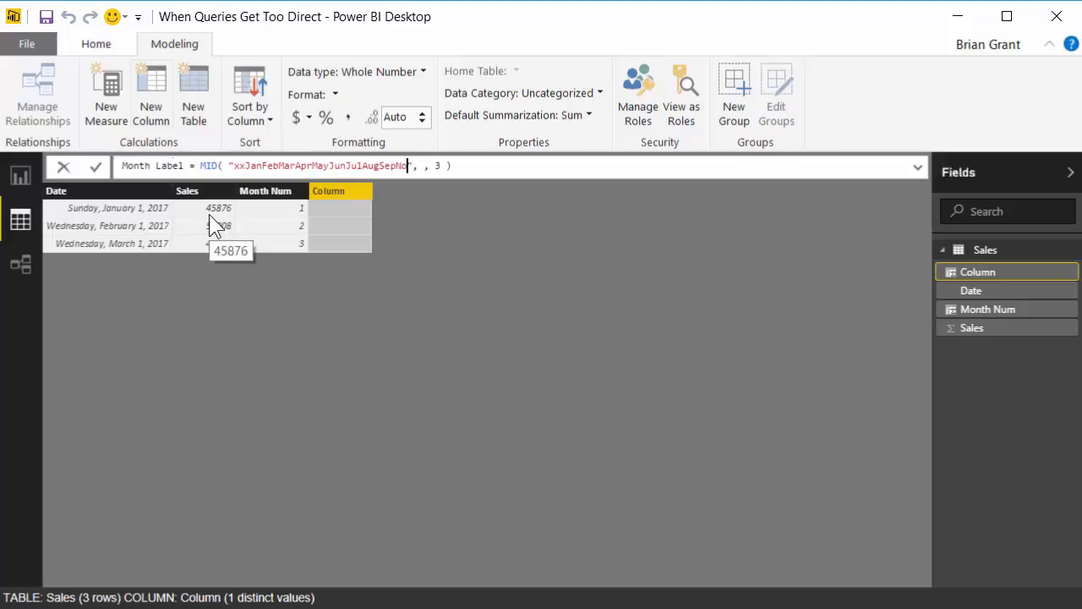
text(vDec)
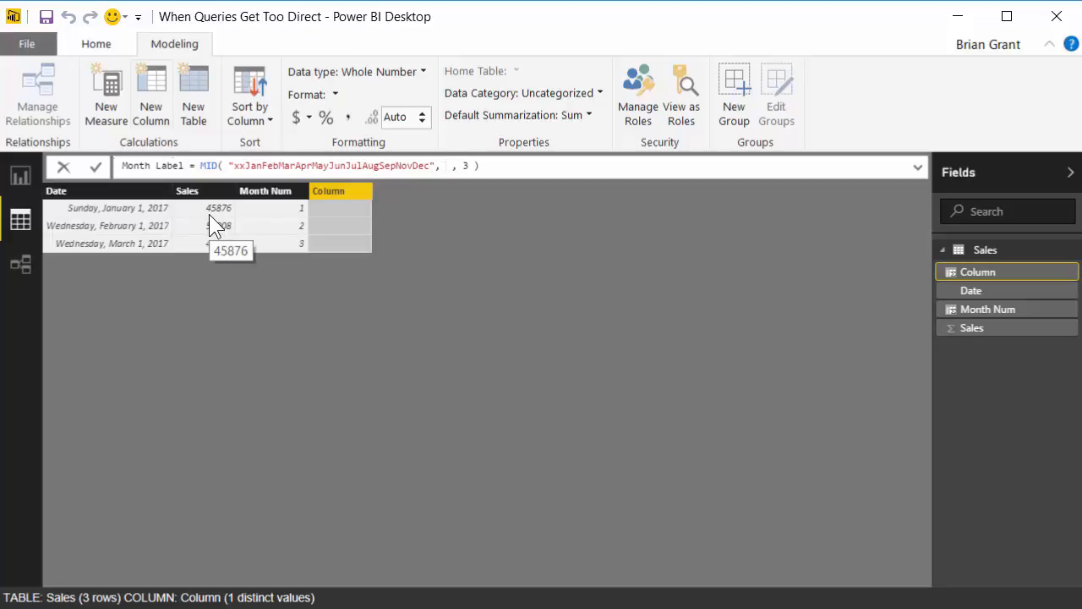
Step: Set MID's start position to [Month Num] * 3 so Month Label shows Jan, Feb, Mar
text([Month Num)
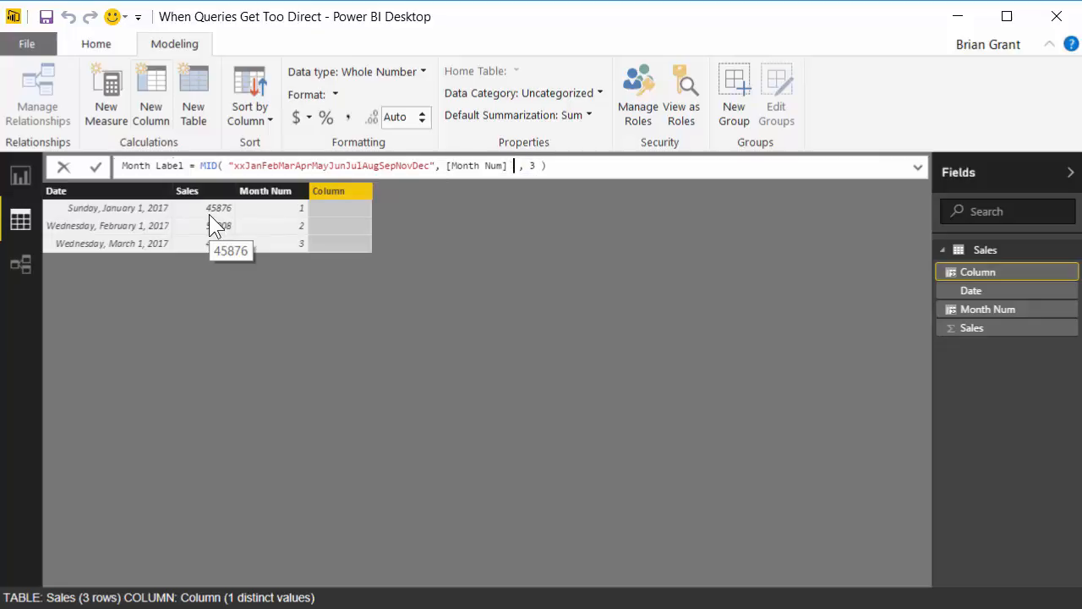
text(* 3)
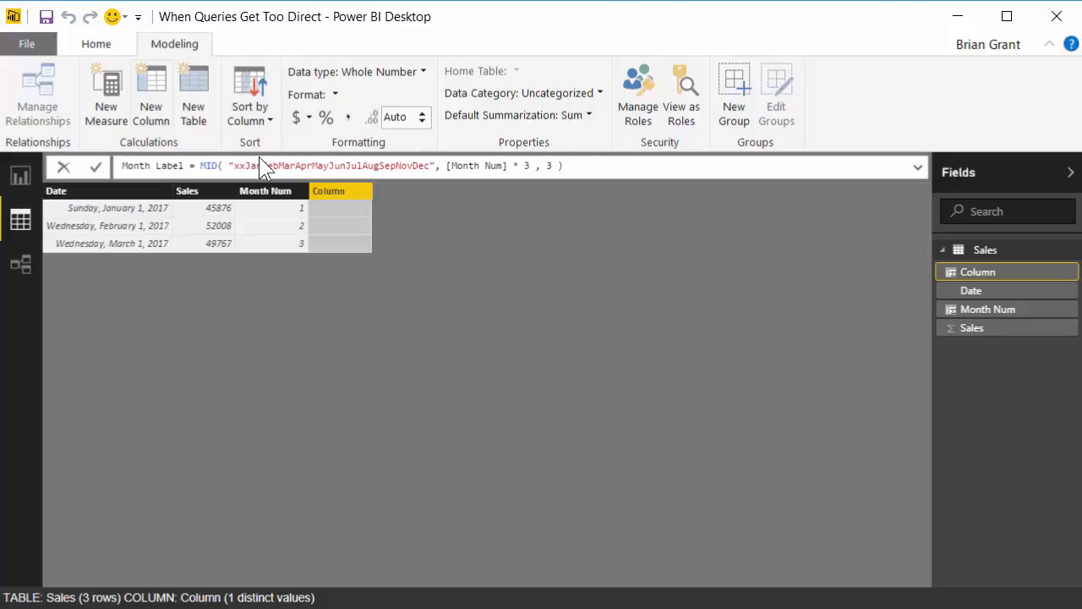
mouse_move(296, 155)
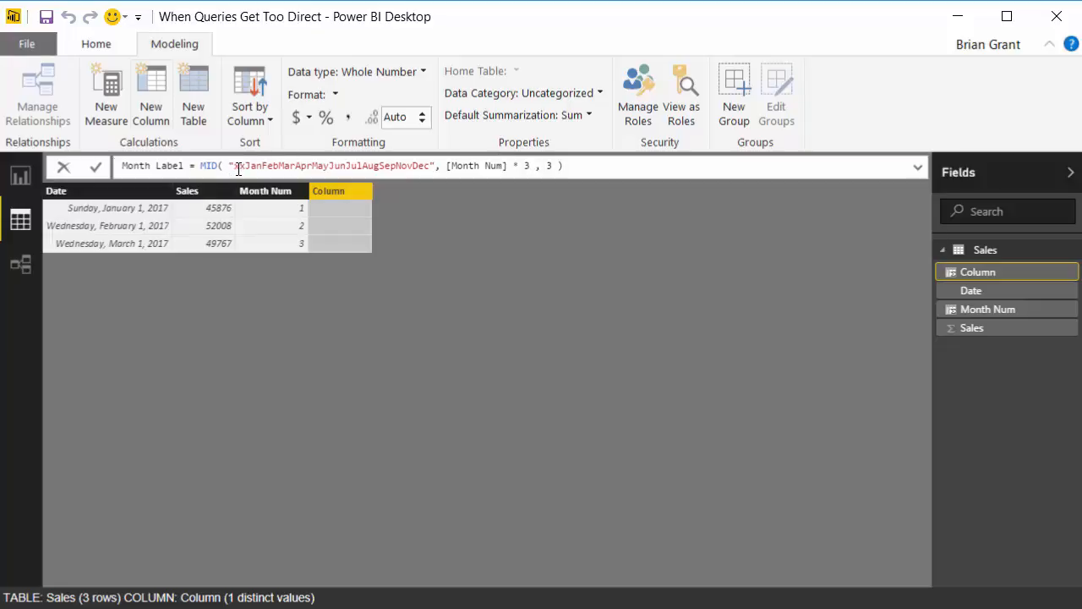
text(xx)
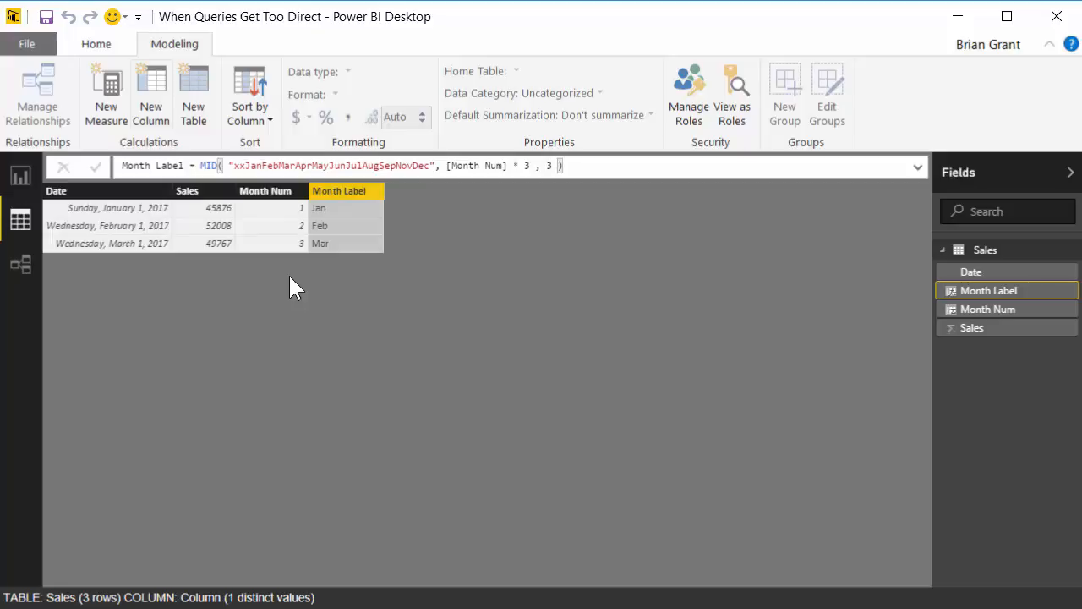
mouse_move(374, 324)
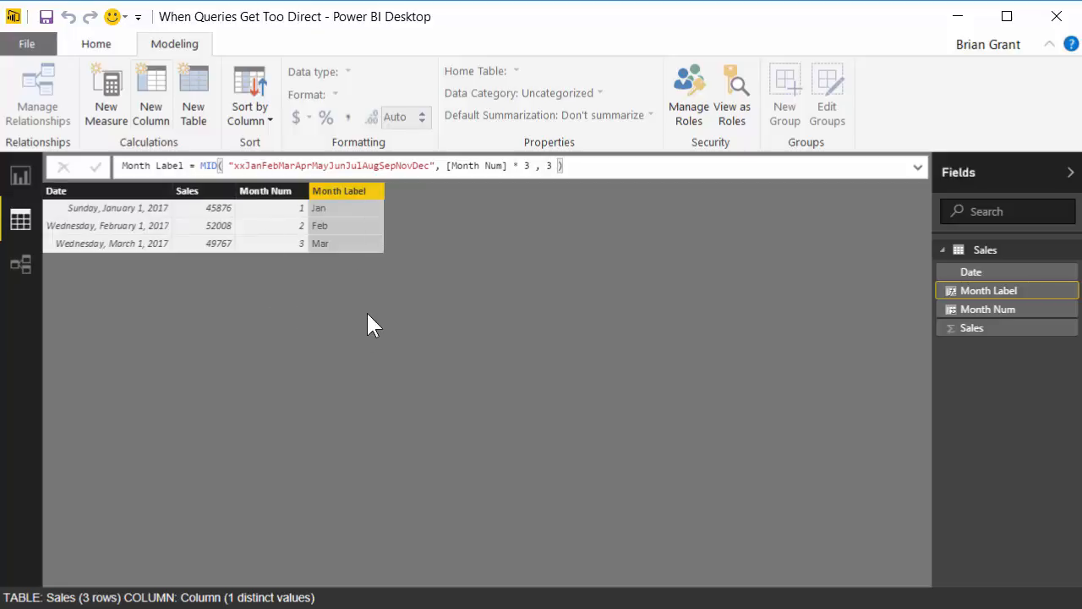
mouse_move(379, 318)
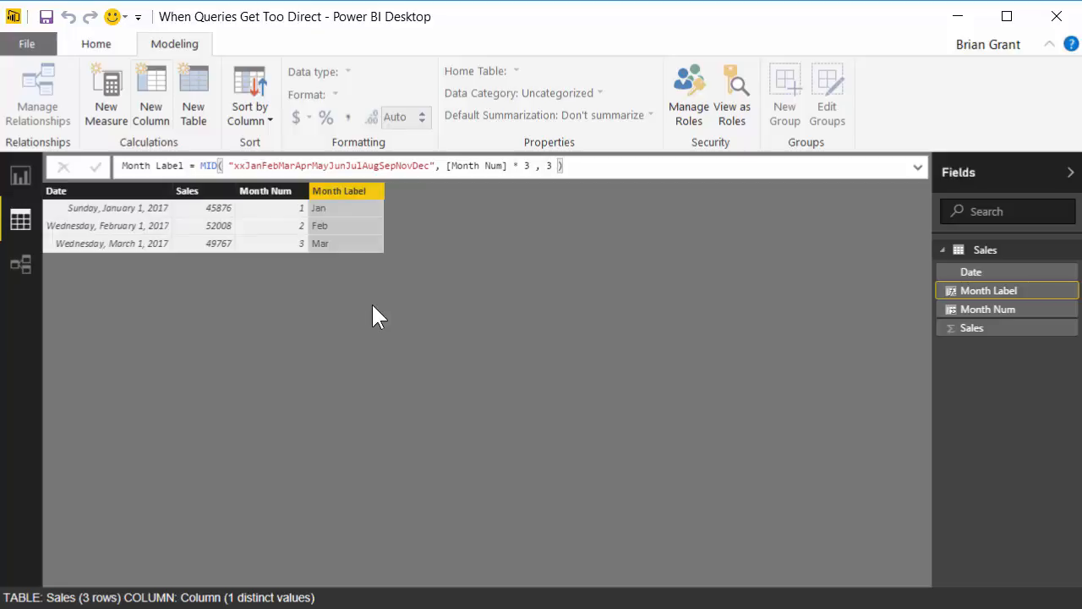
mouse_move(313, 237)
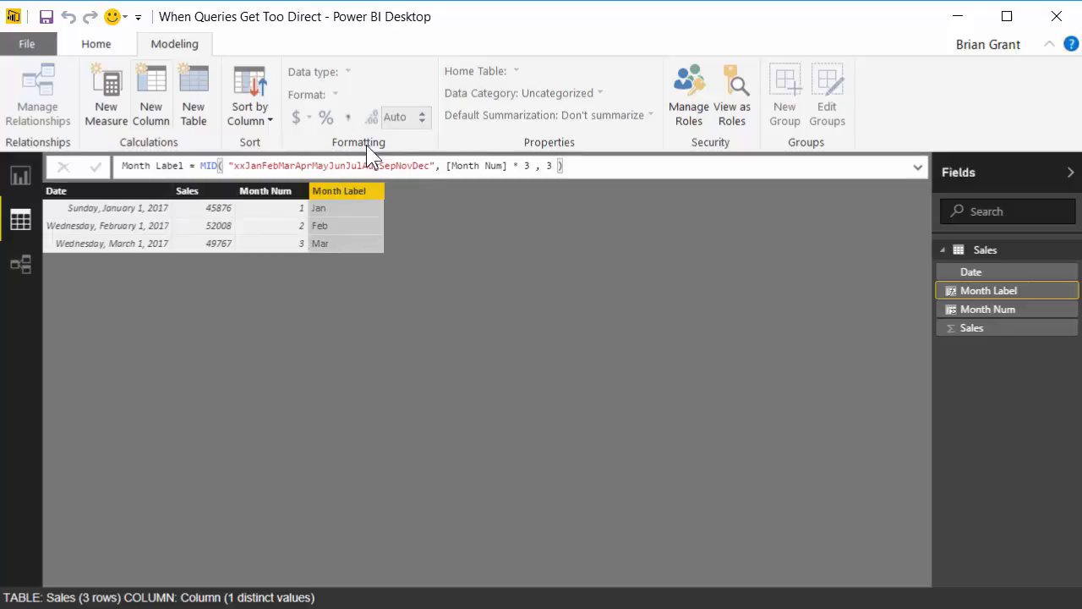
mouse_move(290, 186)
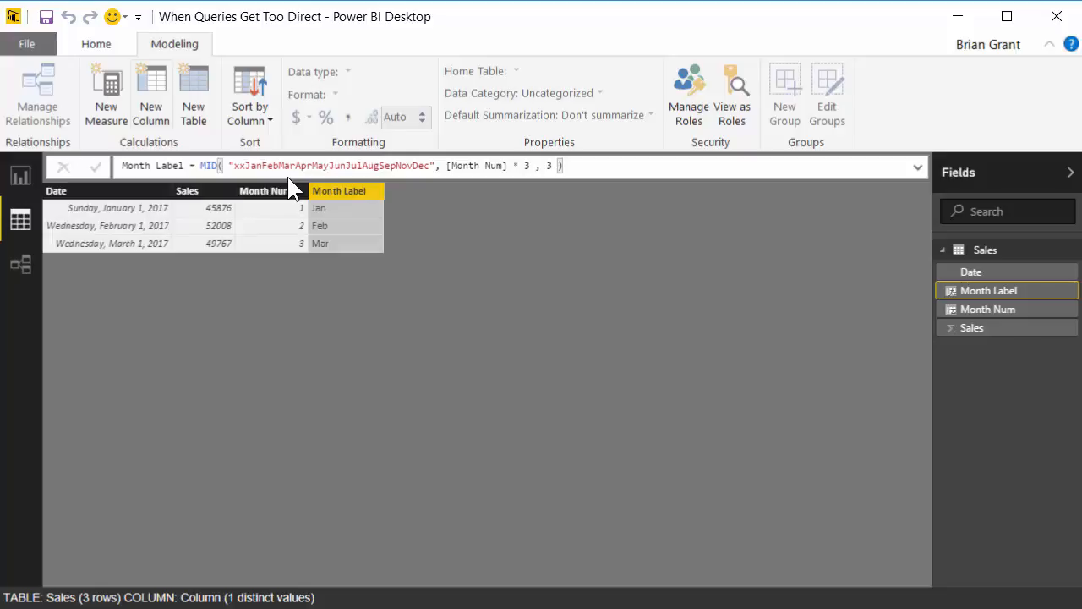
mouse_move(685, 521)
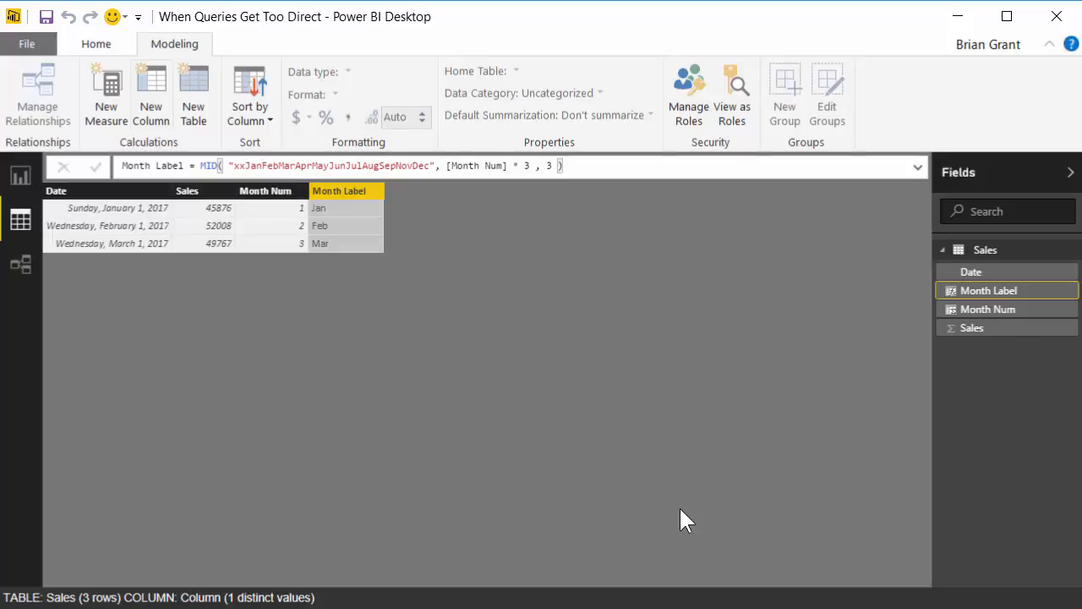